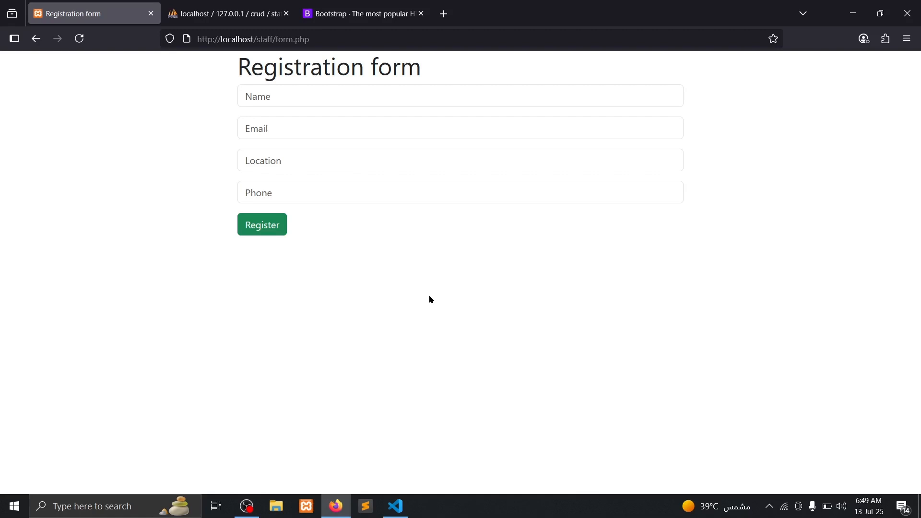
mouse_move(353, 402)
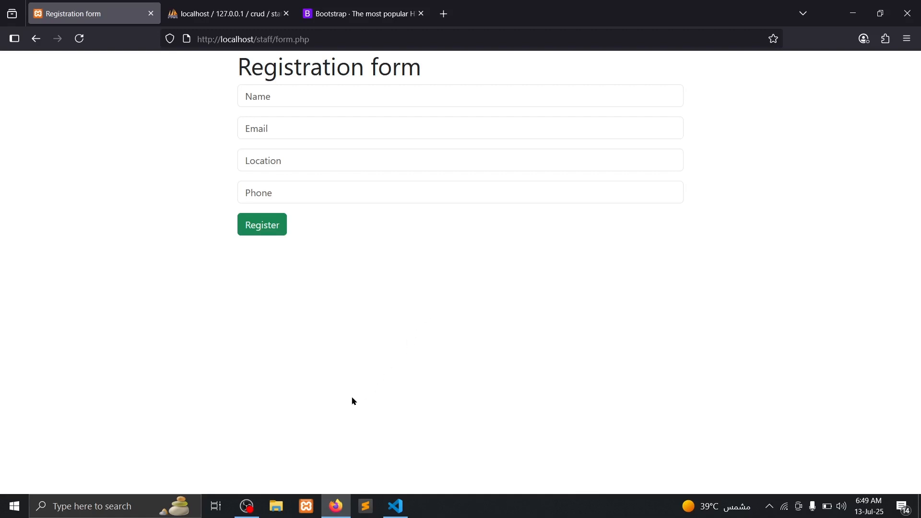
- Create a new empty file named list.php in the STAFF project folder
click(402, 506)
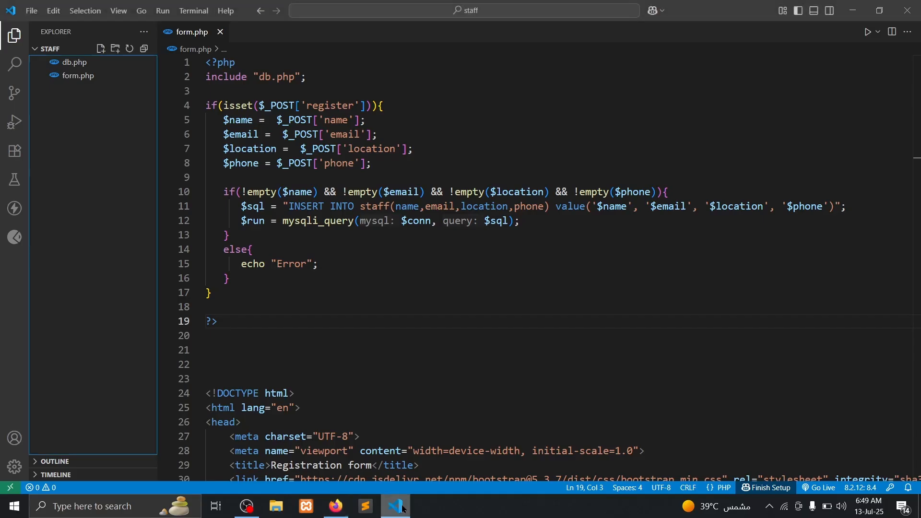
click(252, 250)
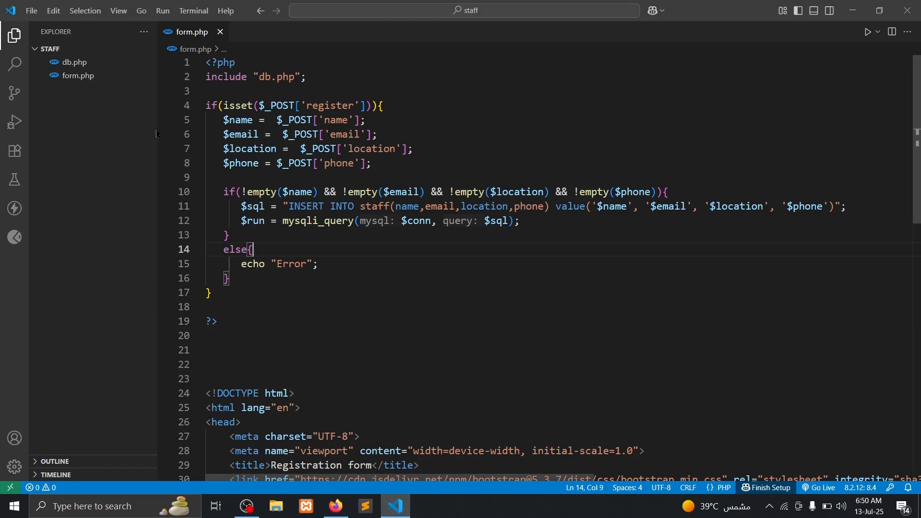
mouse_move(101, 49)
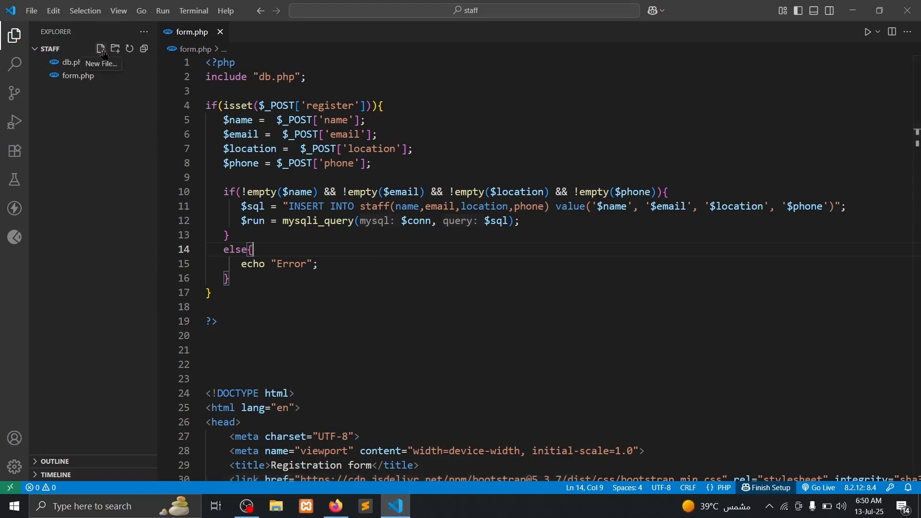
click(99, 49)
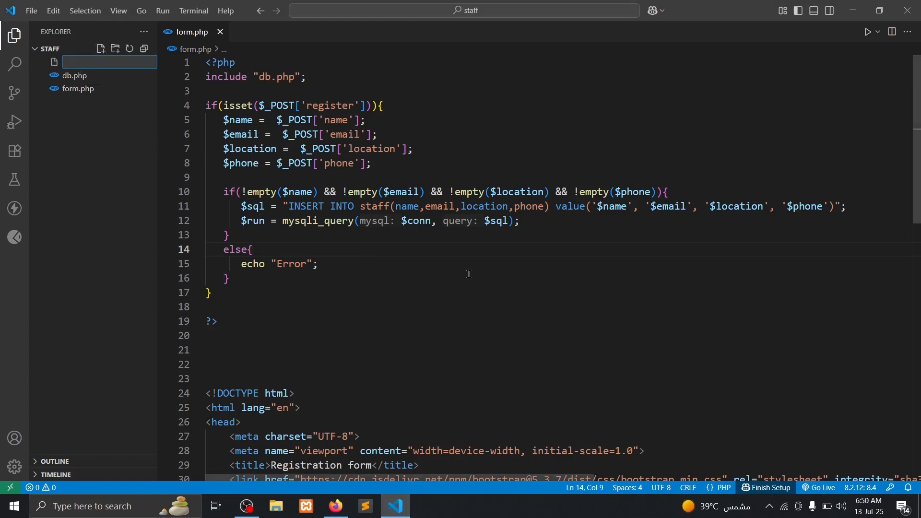
text(lis)
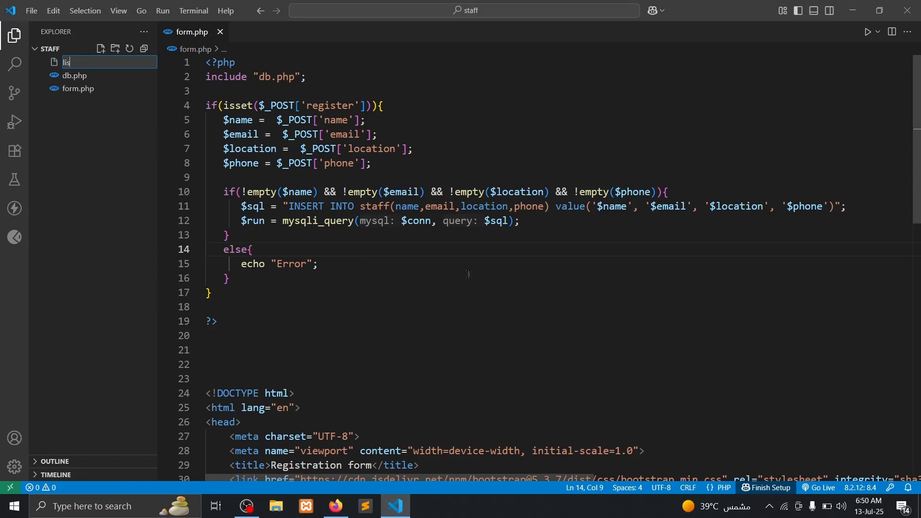
key(Enter)
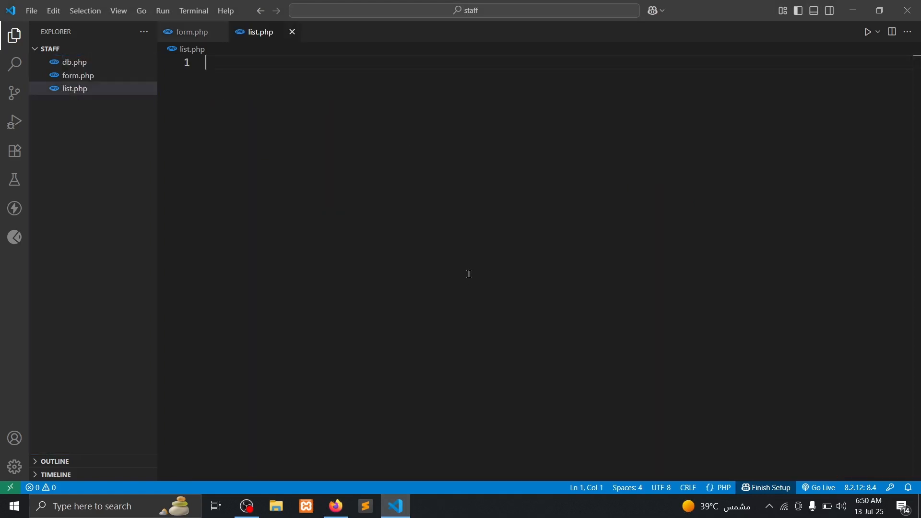
mouse_move(283, 72)
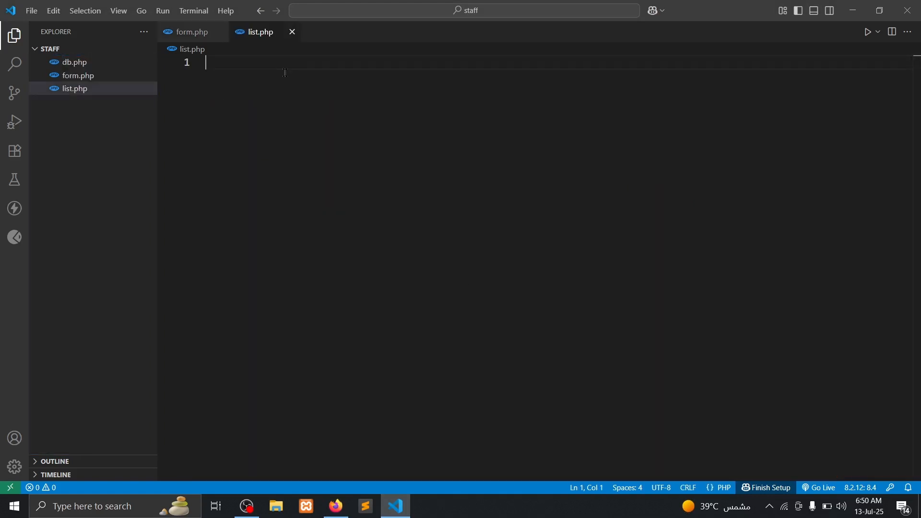
- Start list.php with <?php and $sql = "SELECT * FROM "
text(<?php)
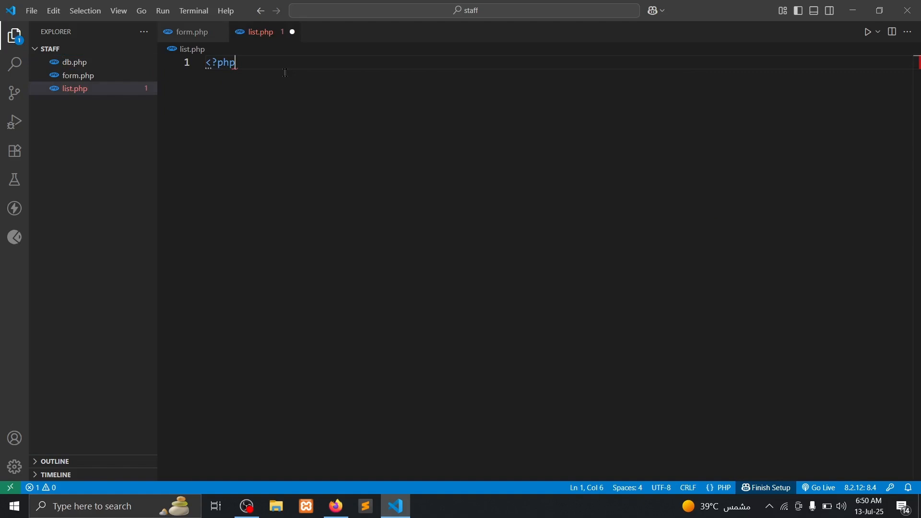
text($)
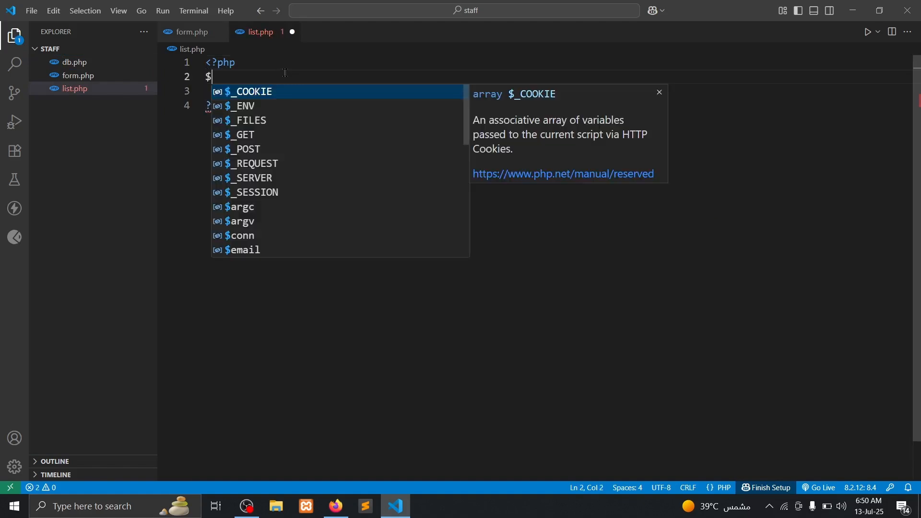
text(sql = "";)
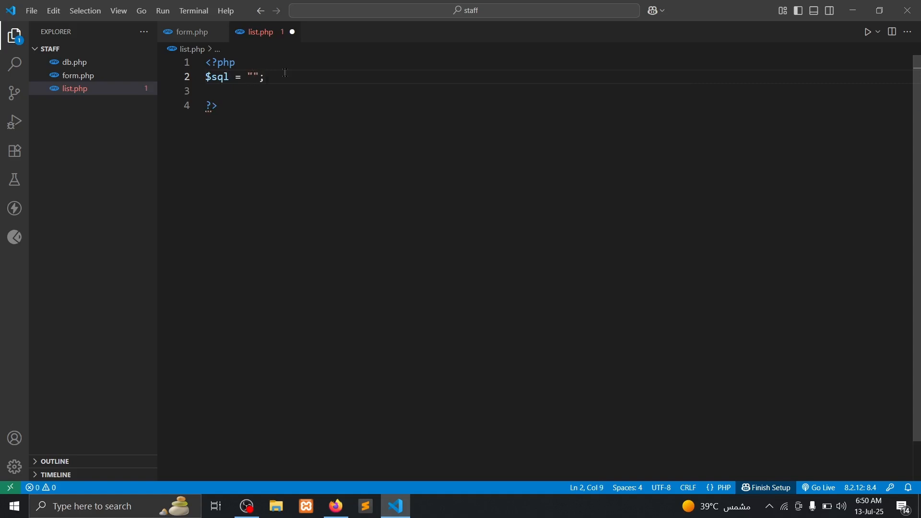
text(SELECT)
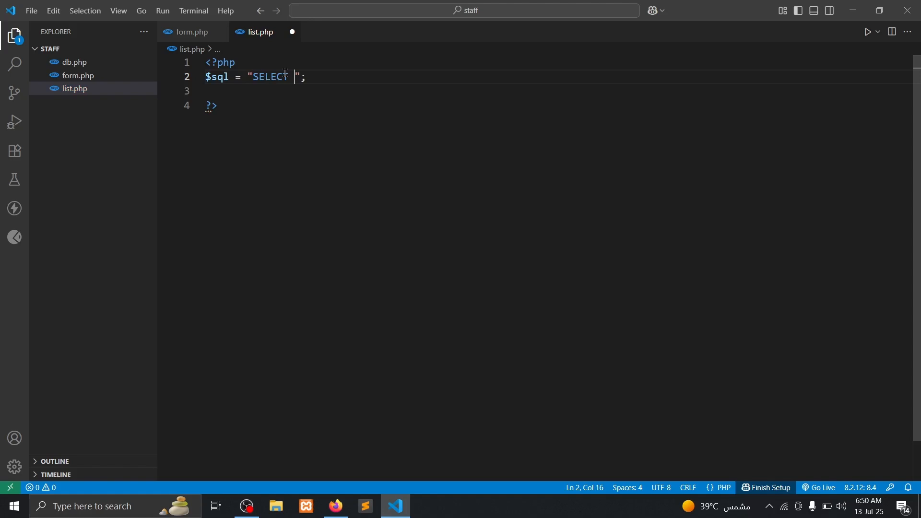
text(*)
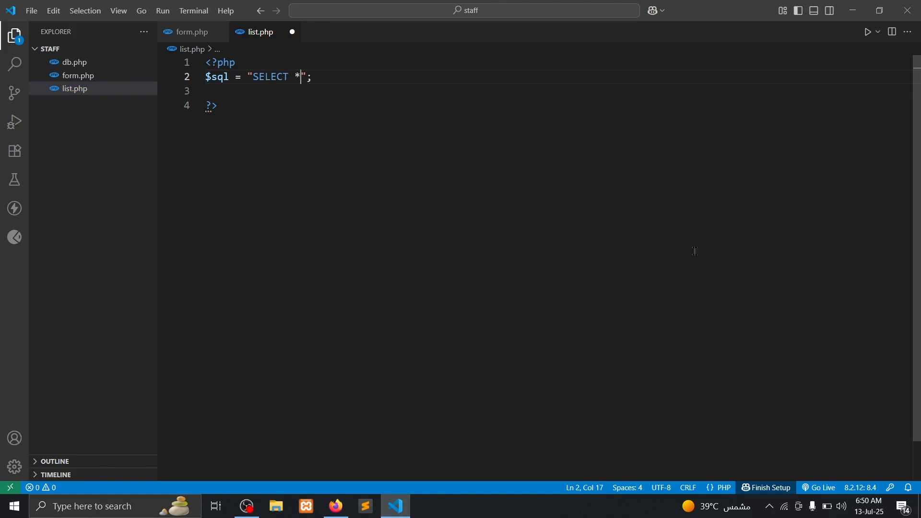
text(FROM)
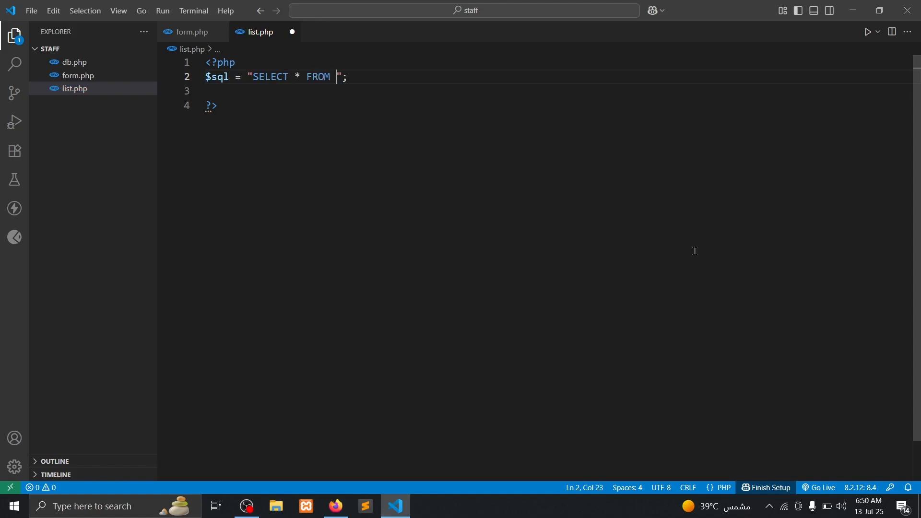
- Check the staff table name in phpMyAdmin in Firefox
click(335, 506)
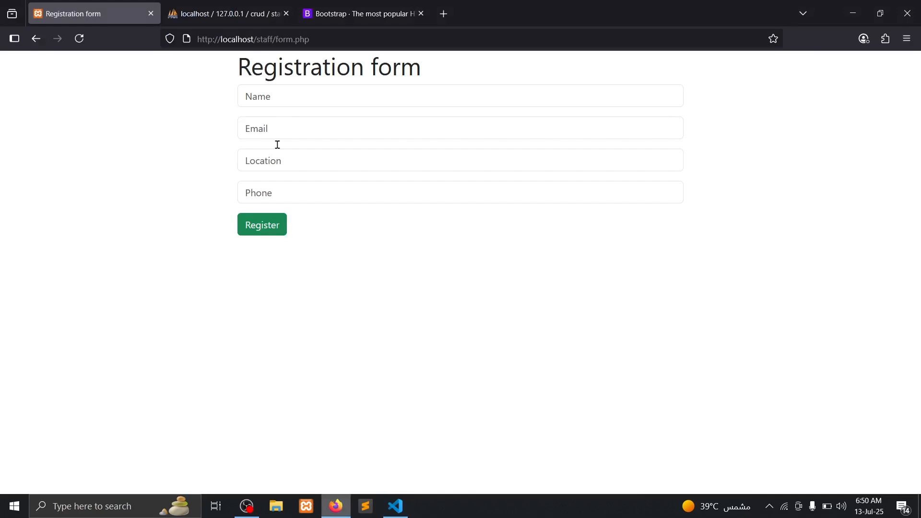
click(228, 13)
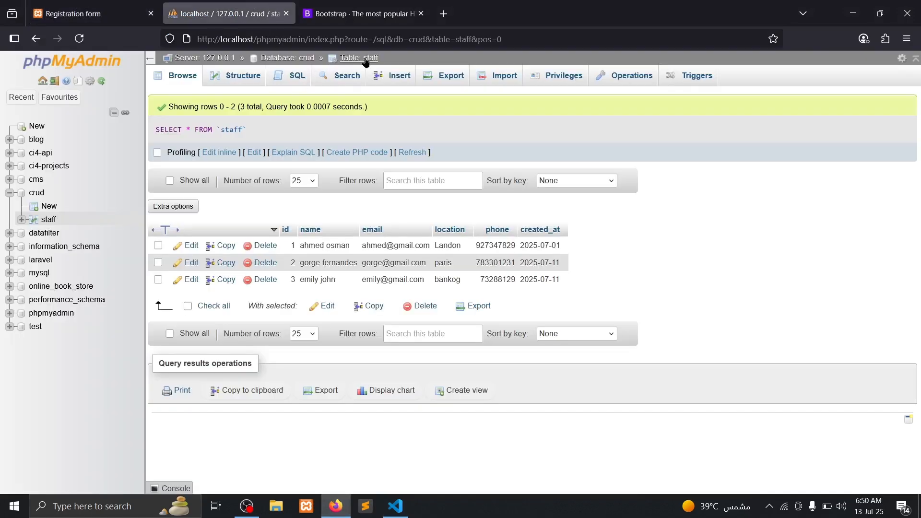
click(82, 13)
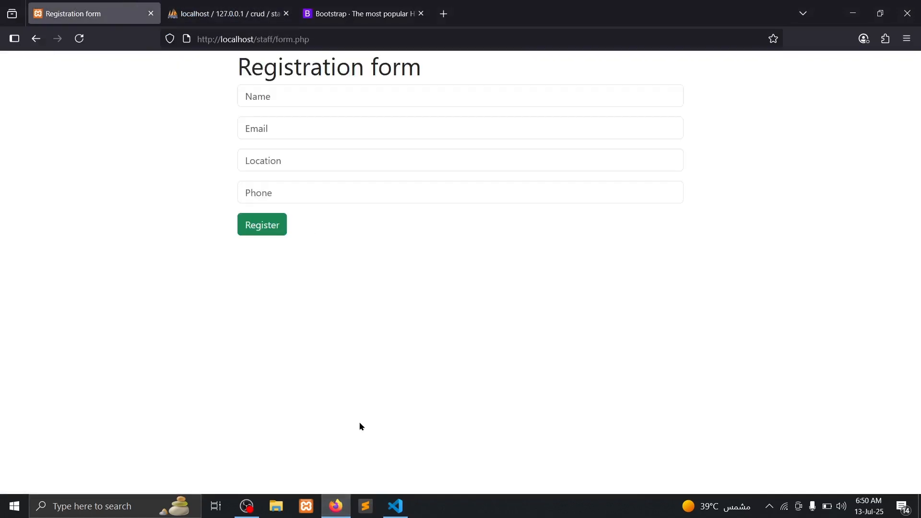
click(394, 506)
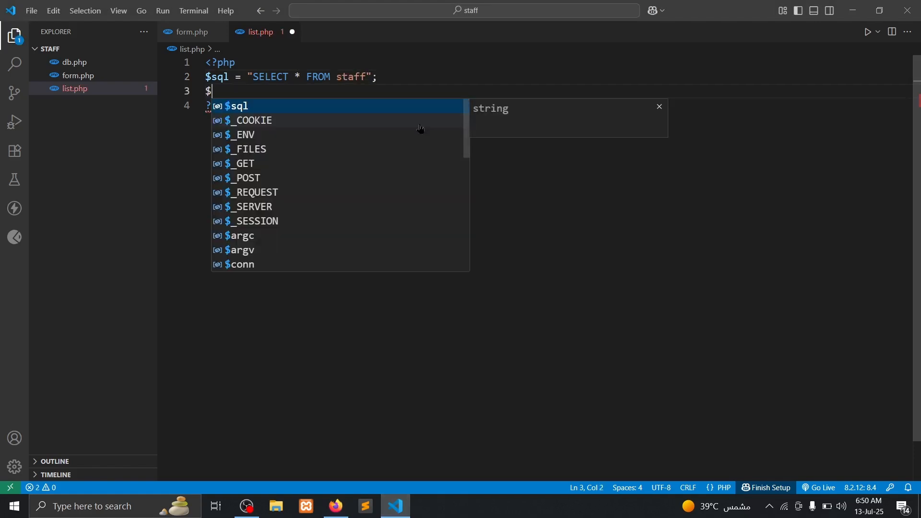
- Finish the query with staff, store mysqli_query($conn, $sql) in $run, and include db.php
text(run =)
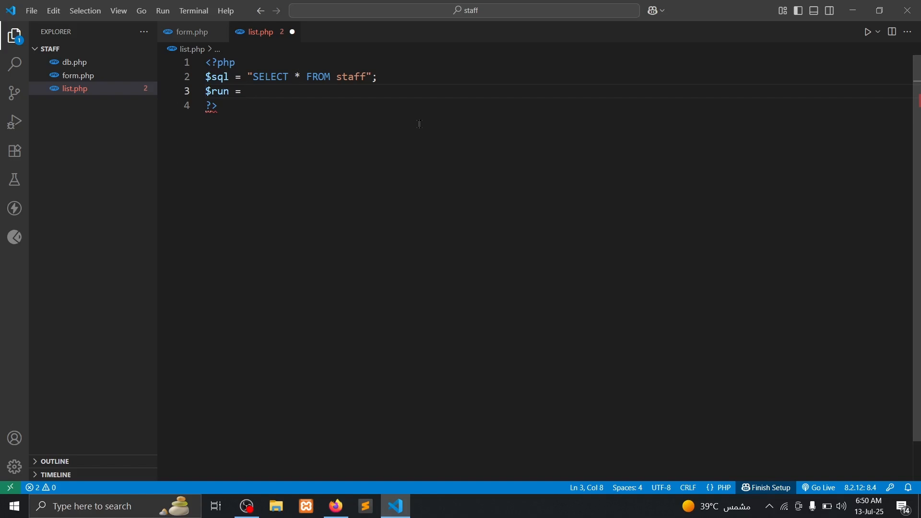
triple_click(288, 77)
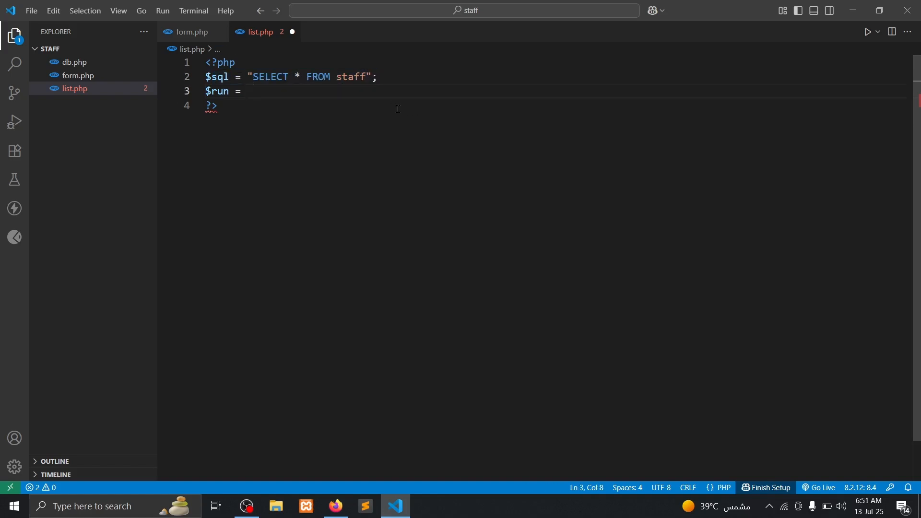
text(mysqli_query();)
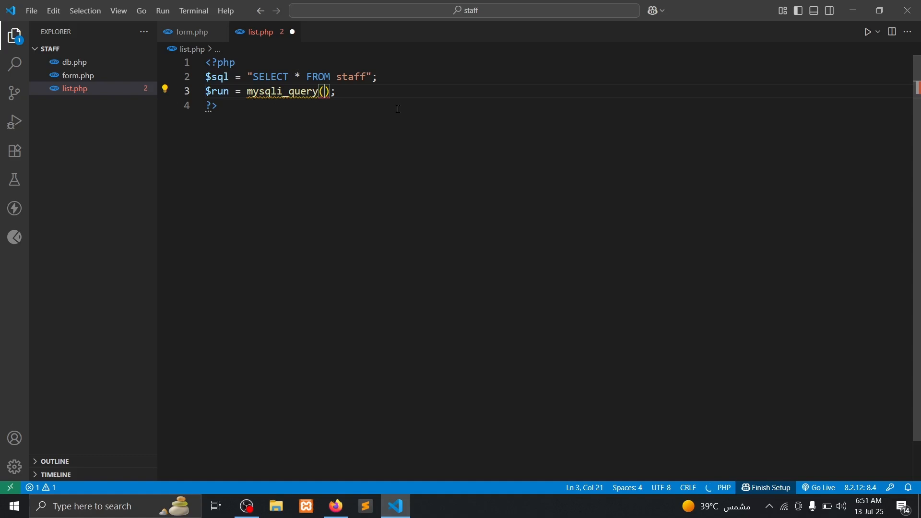
text($conn, $sql)
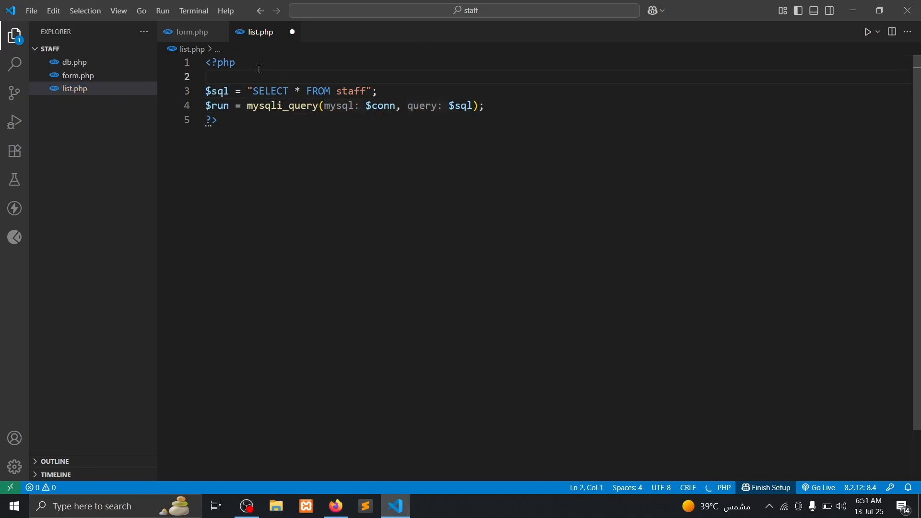
mouse_move(98, 64)
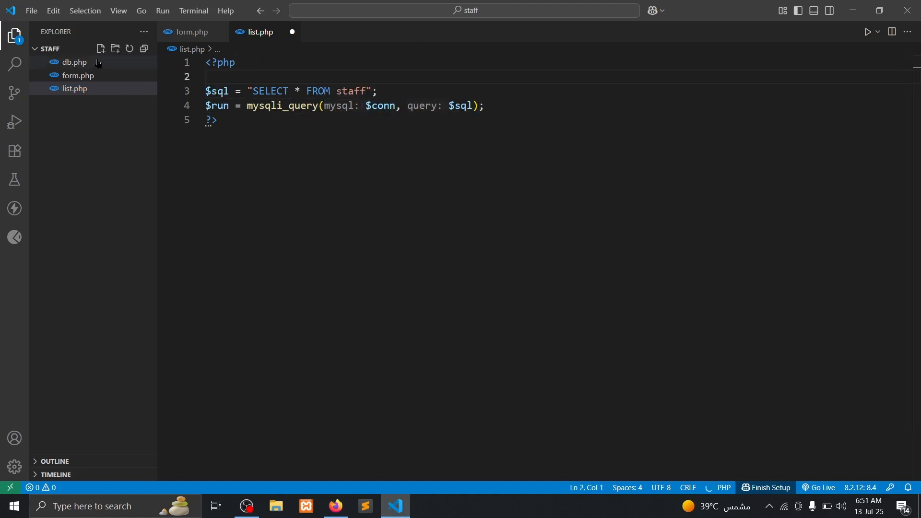
mouse_move(403, 125)
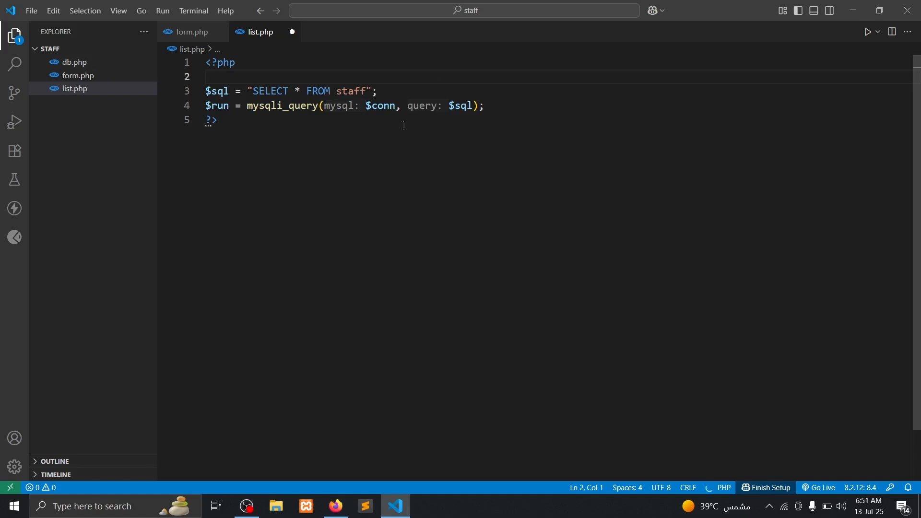
text(include "";)
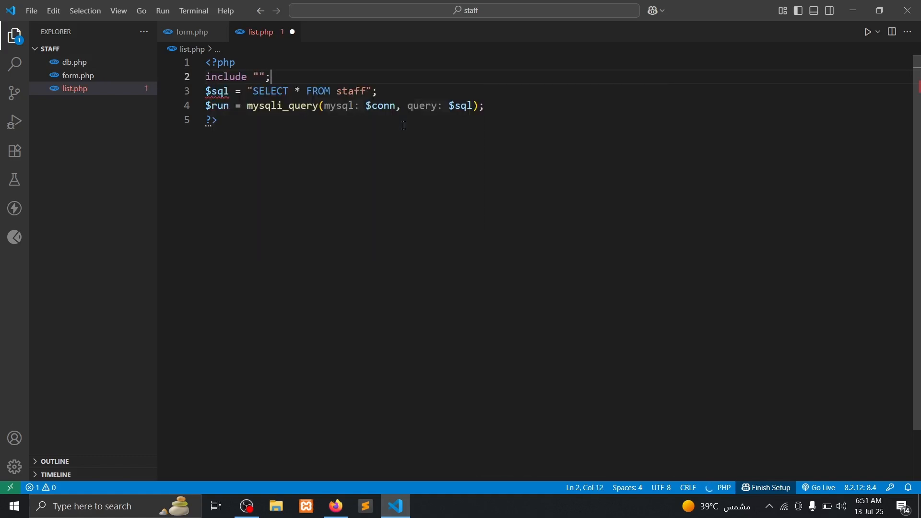
text(db)
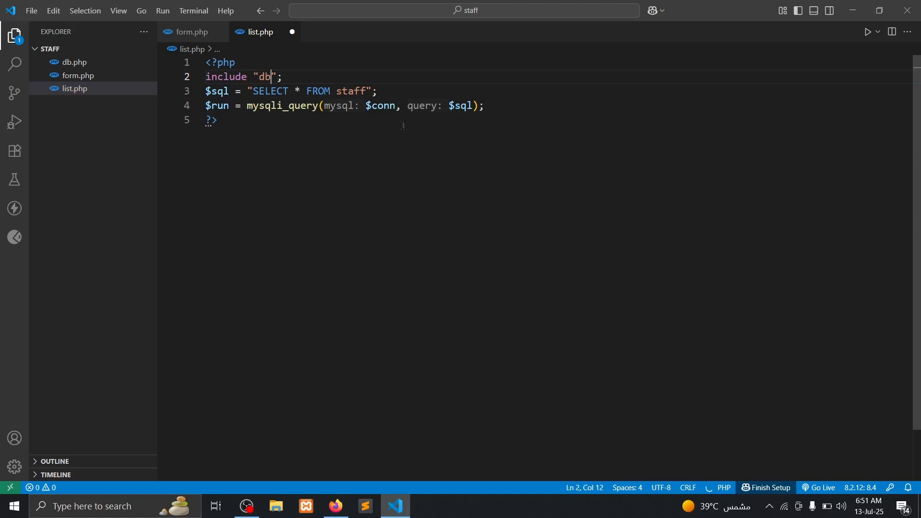
text(.php)
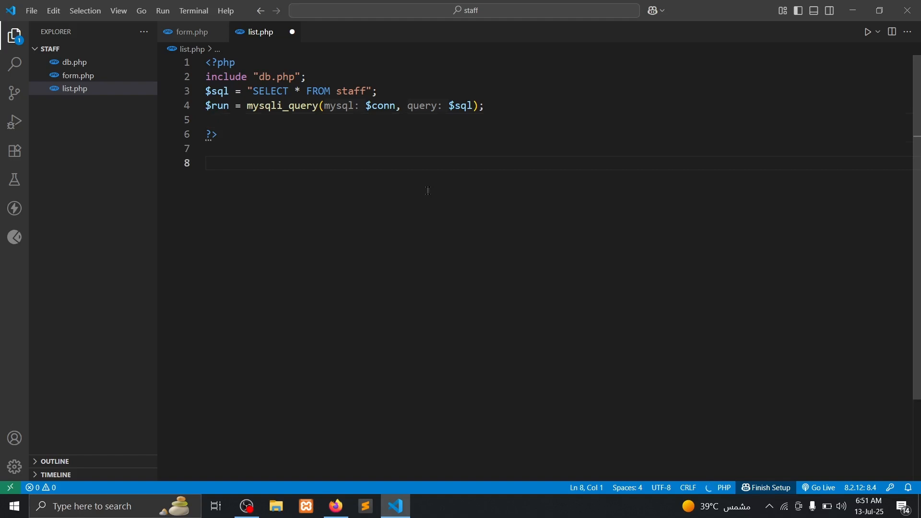
- Add an html5 skeleton titled 'Staff data' below the PHP block and save it
text(html5)
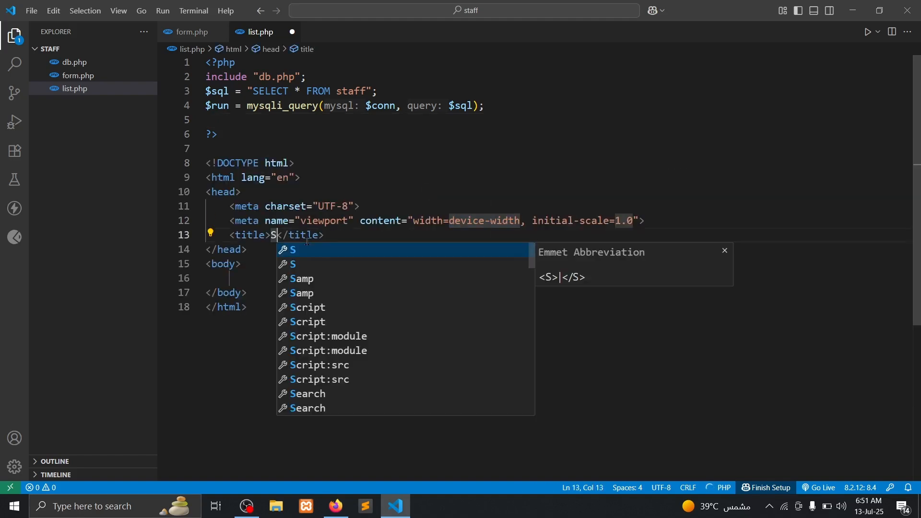
text(ta)
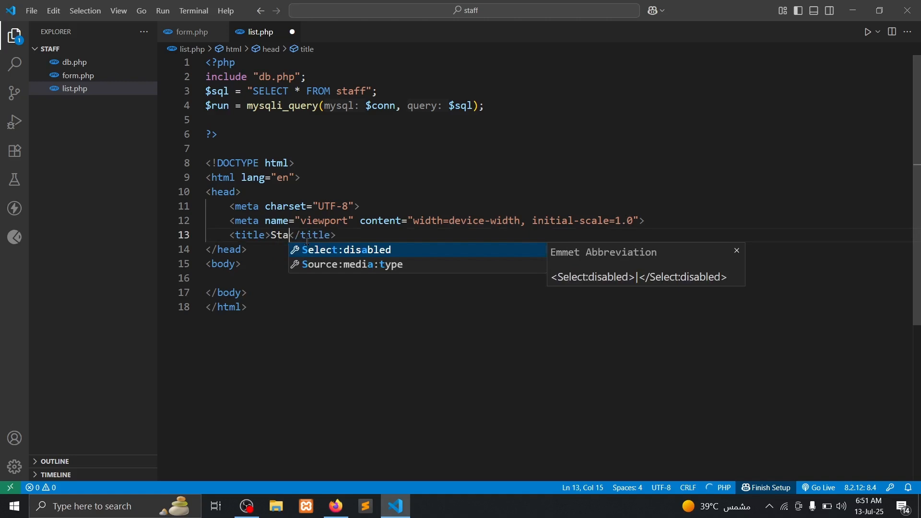
text(ff data)
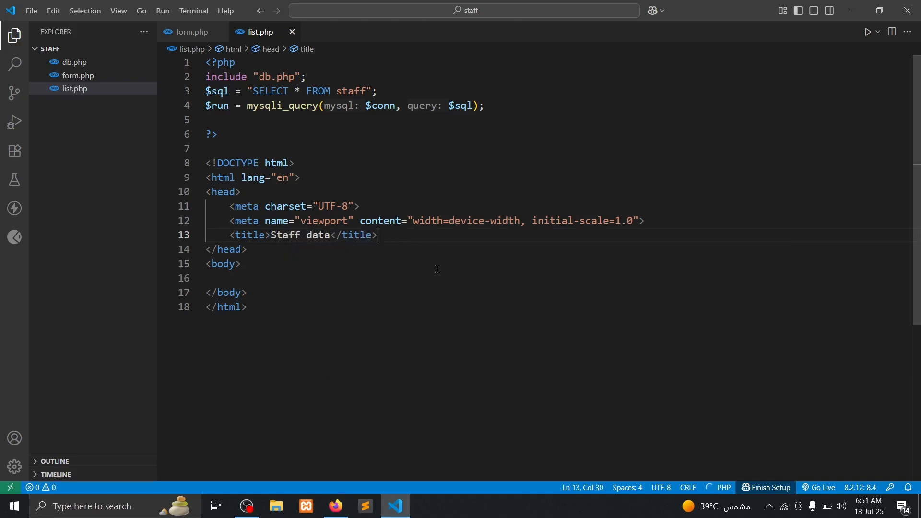
click(335, 506)
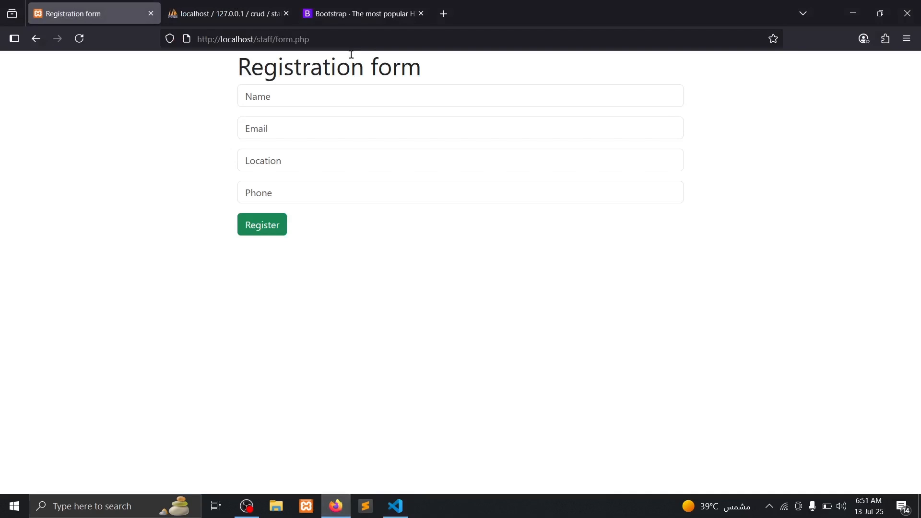
- Copy the Bootstrap CSS CDN <link> snippet from getbootstrap.com
click(361, 13)
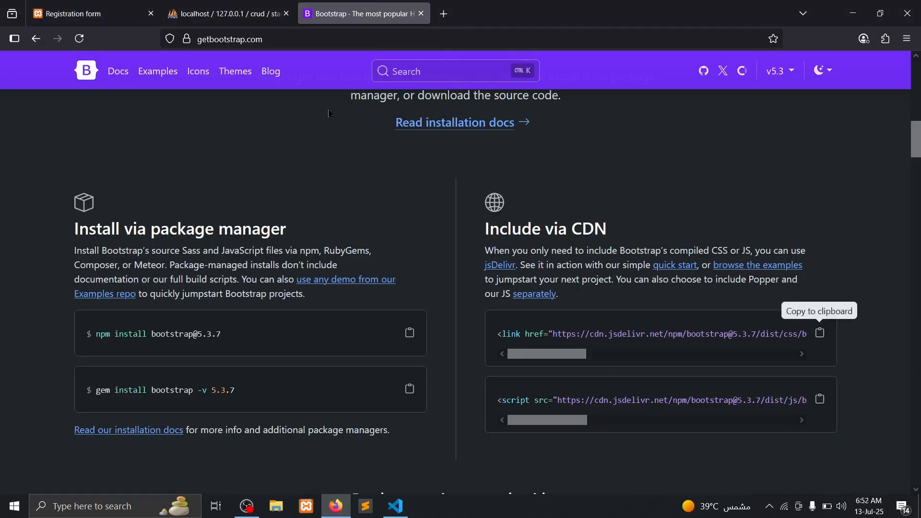
scroll(up, 3)
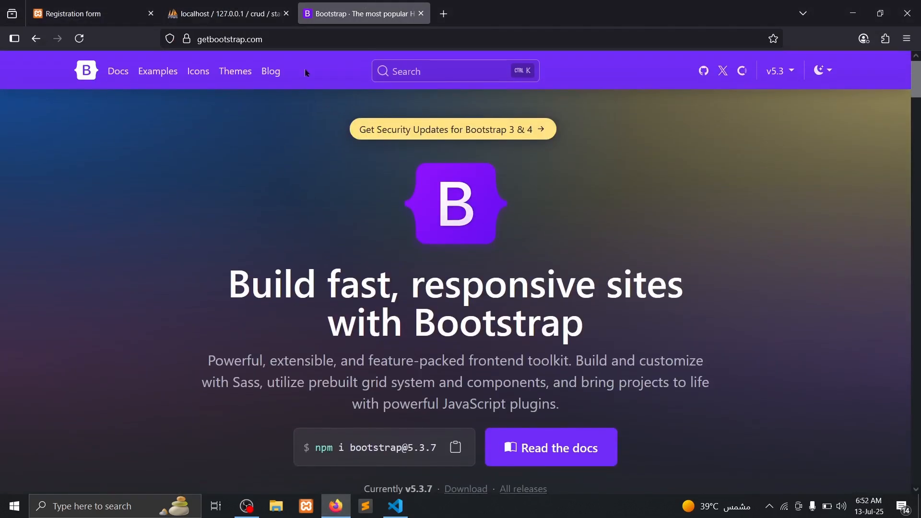
scroll(down, 3)
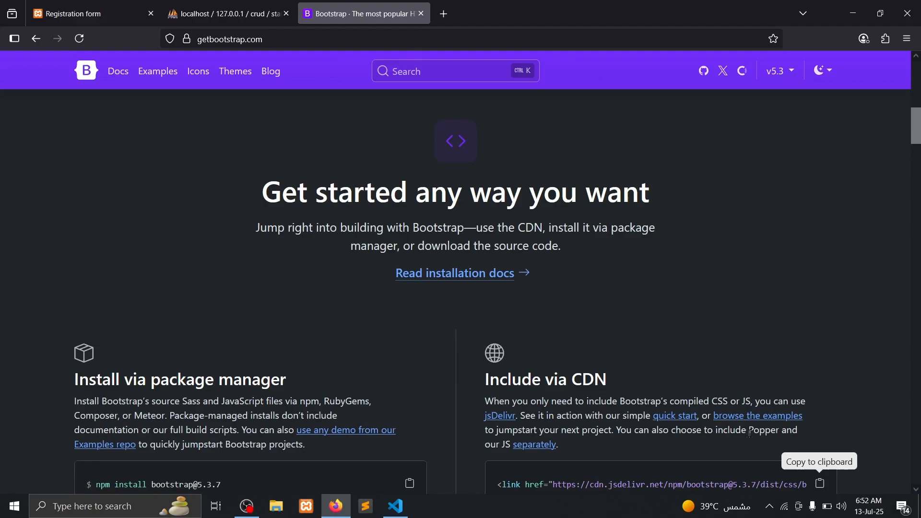
click(820, 484)
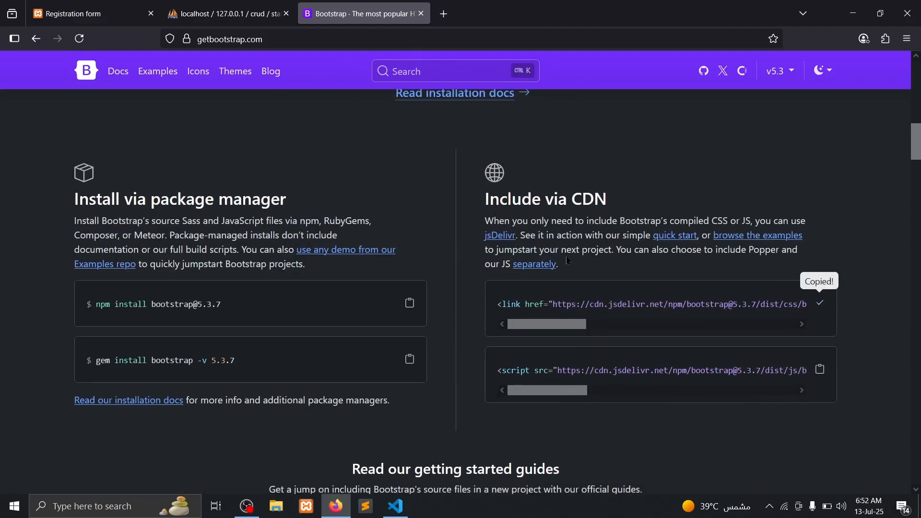
click(395, 506)
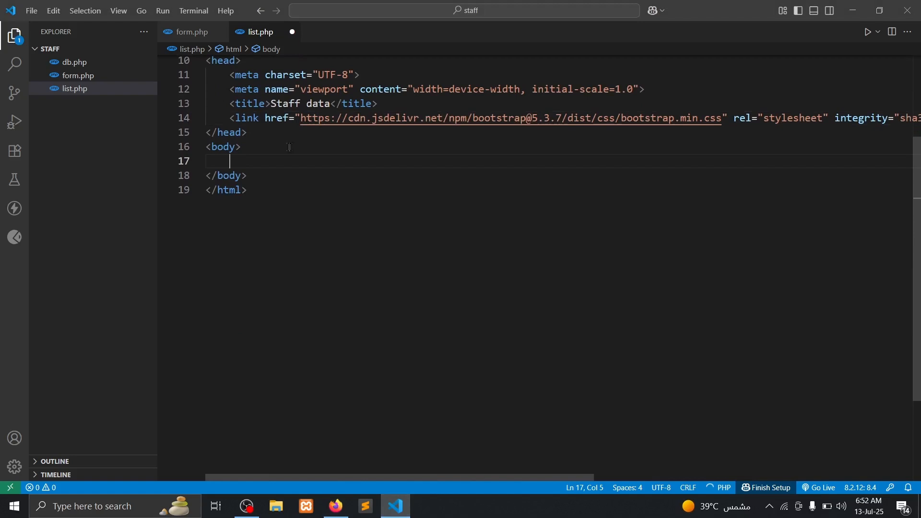
- Add a container div in the body and start a <table> tag with a class attribute
text(.)
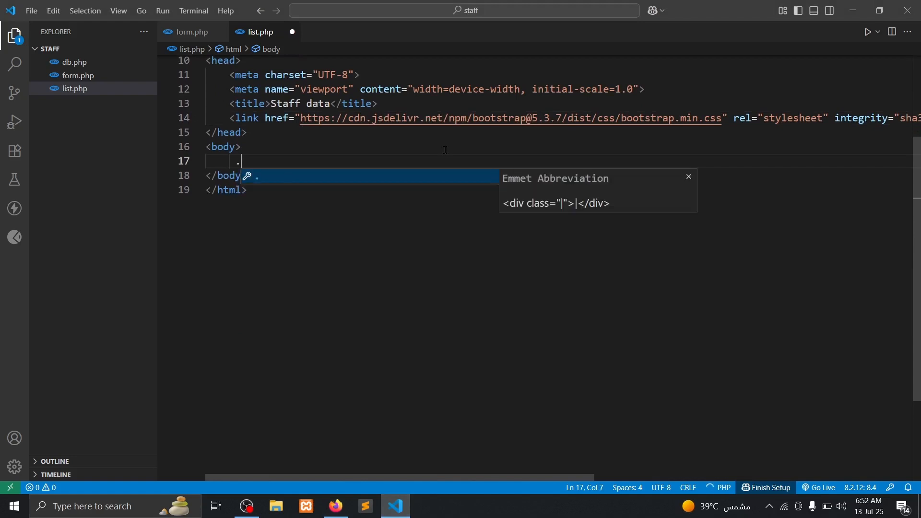
text(div class="container">)
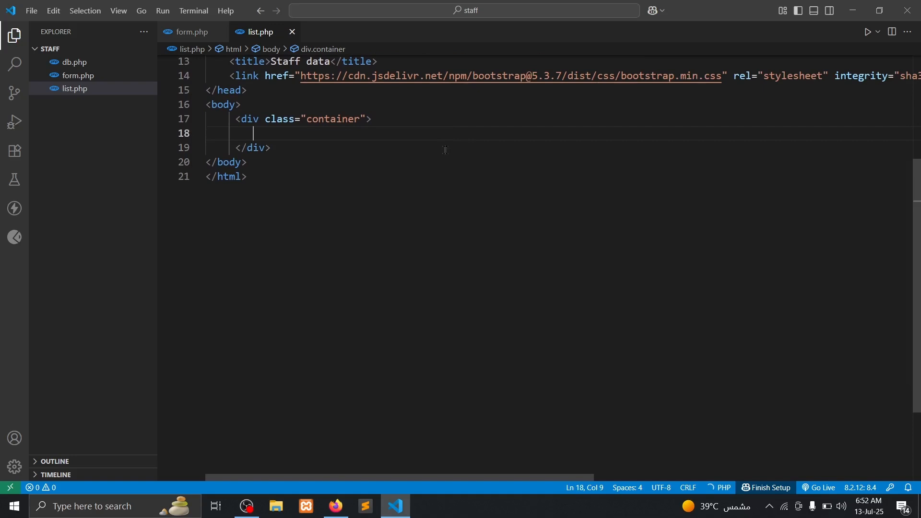
text(tabale)
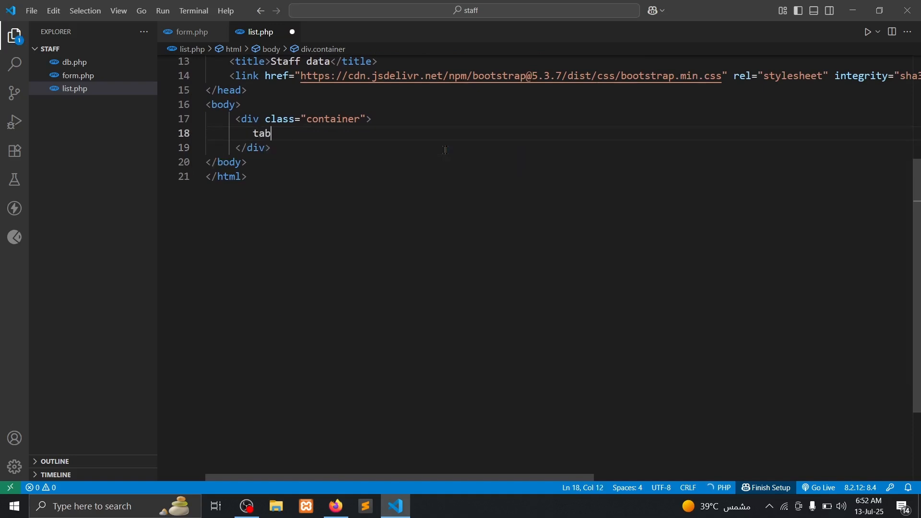
text(le ></table>)
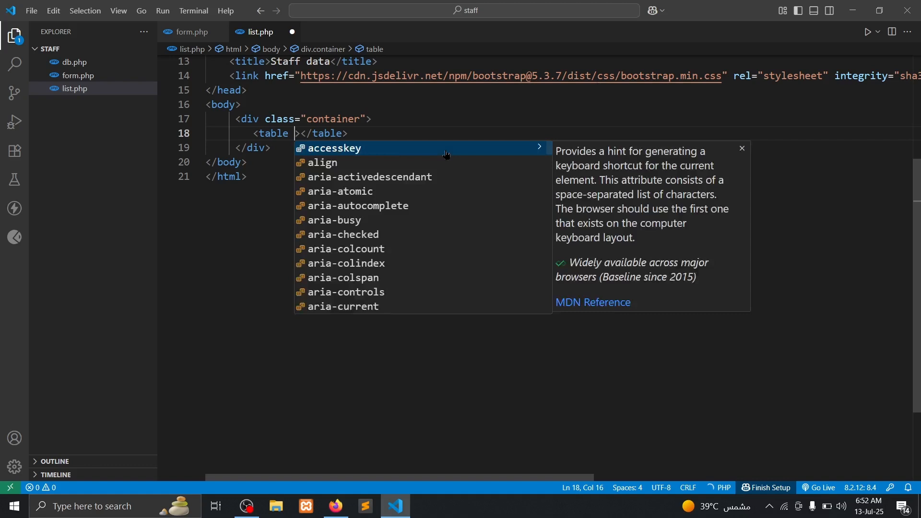
text(class="t)
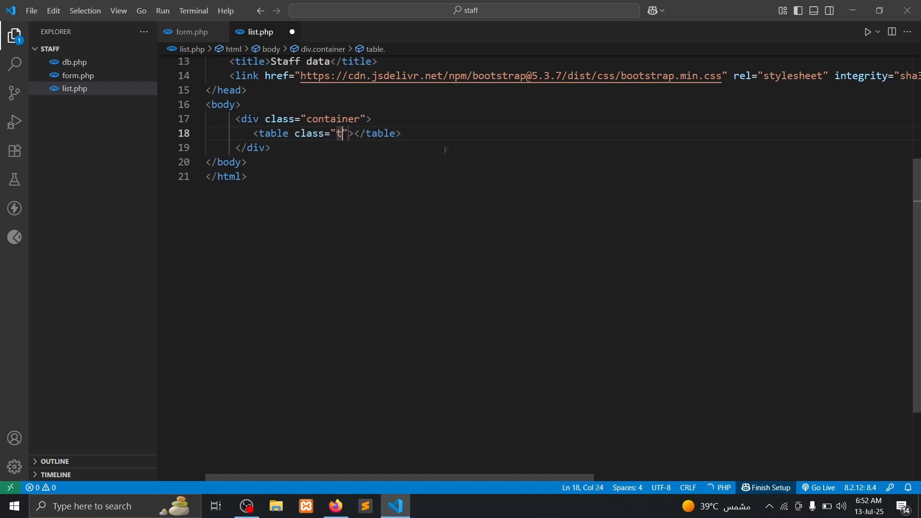
- Give the table 'table table-hover' classes and a thead row of six th cells, first '#'
text(able)
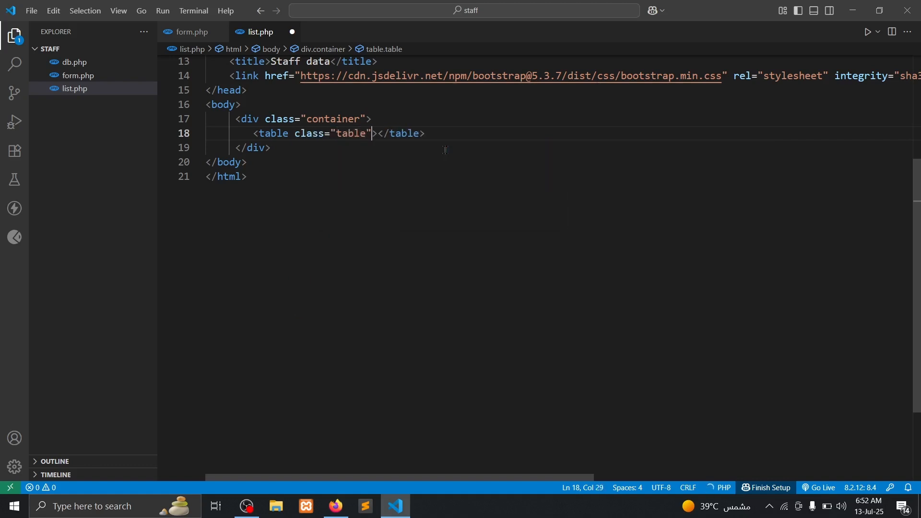
text(table-hover)
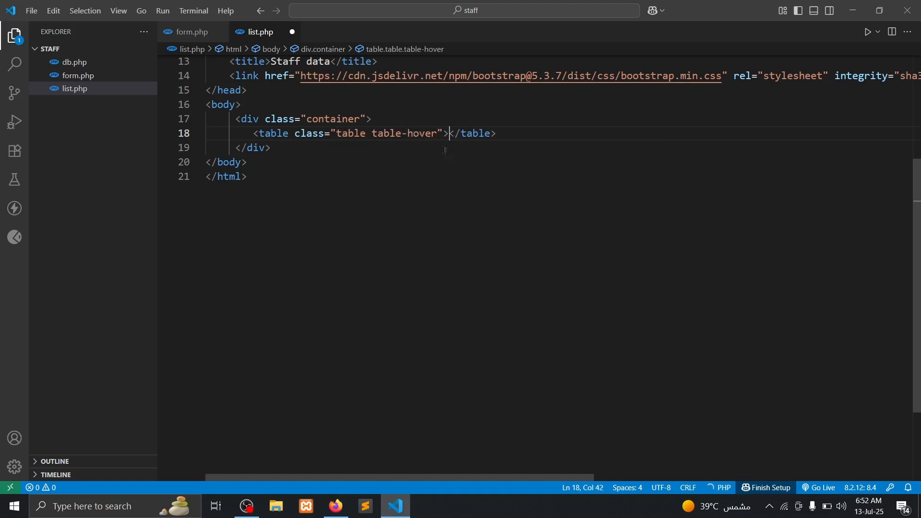
text(thead>)
text(<tr>)
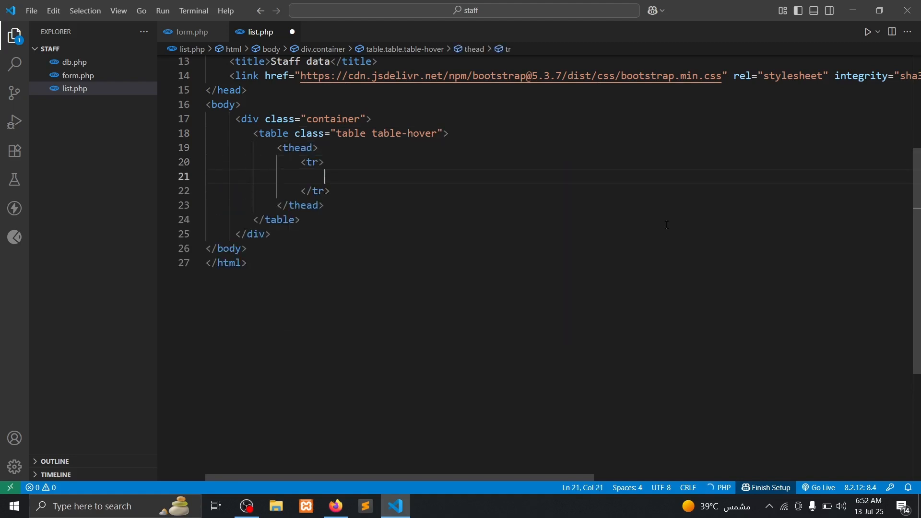
text(th)
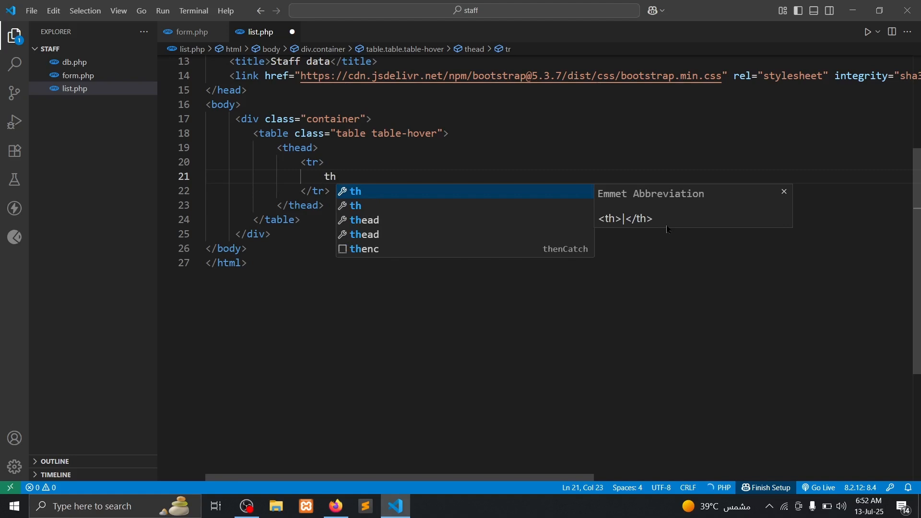
text(*6)
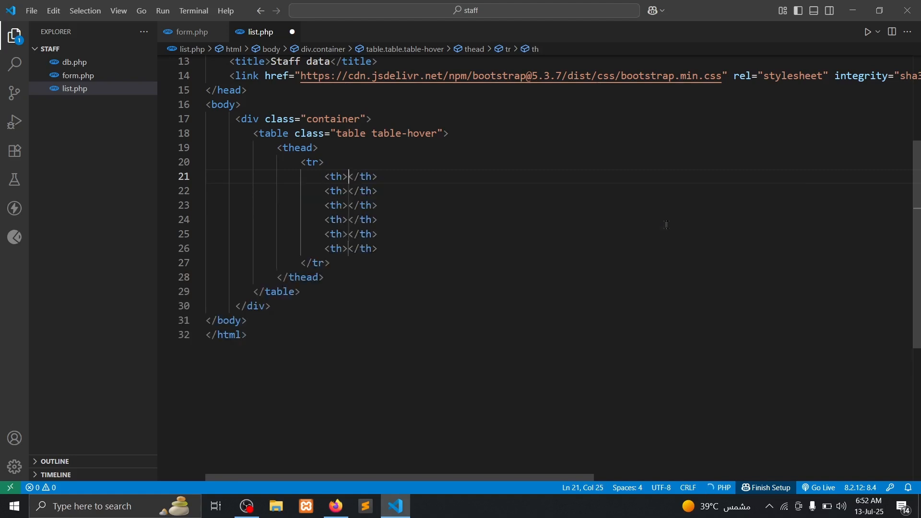
text(#)
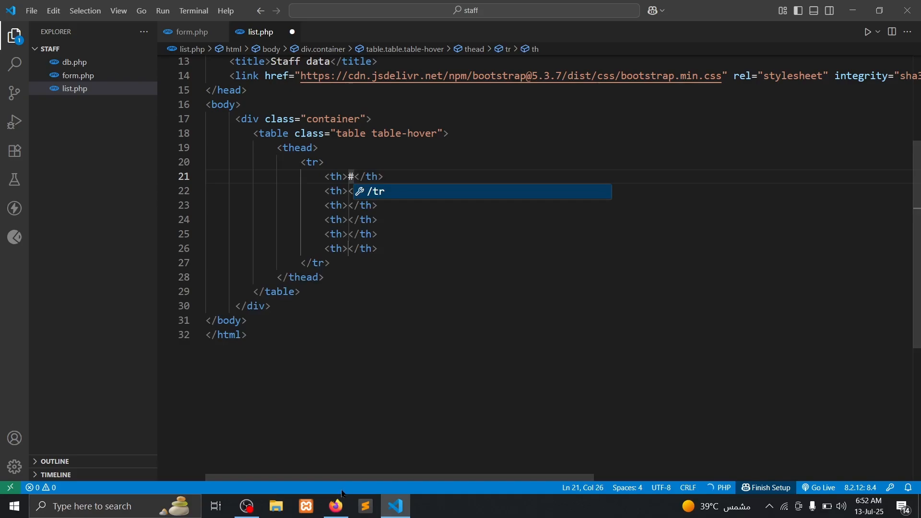
click(335, 506)
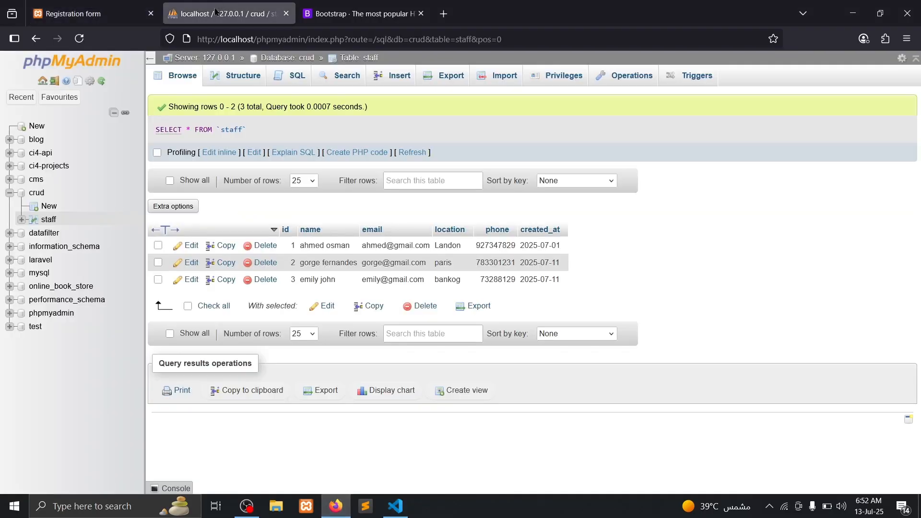
mouse_move(313, 245)
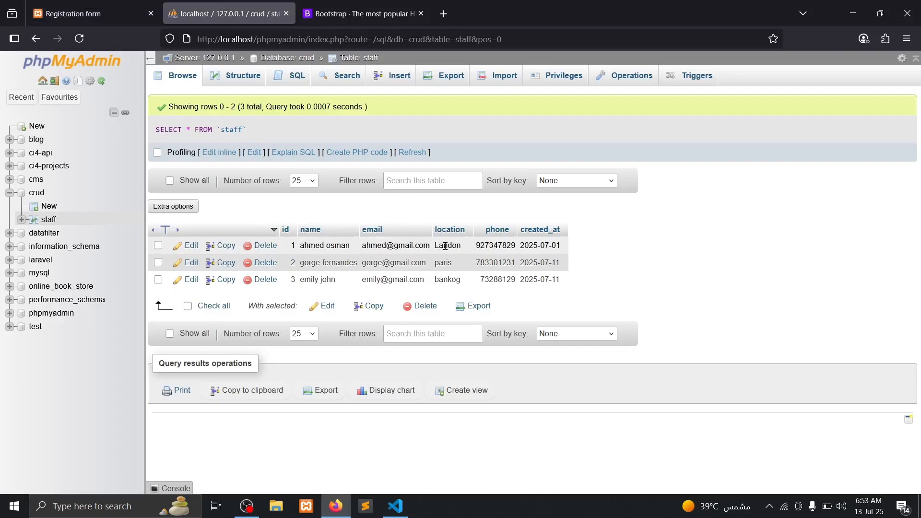
click(395, 506)
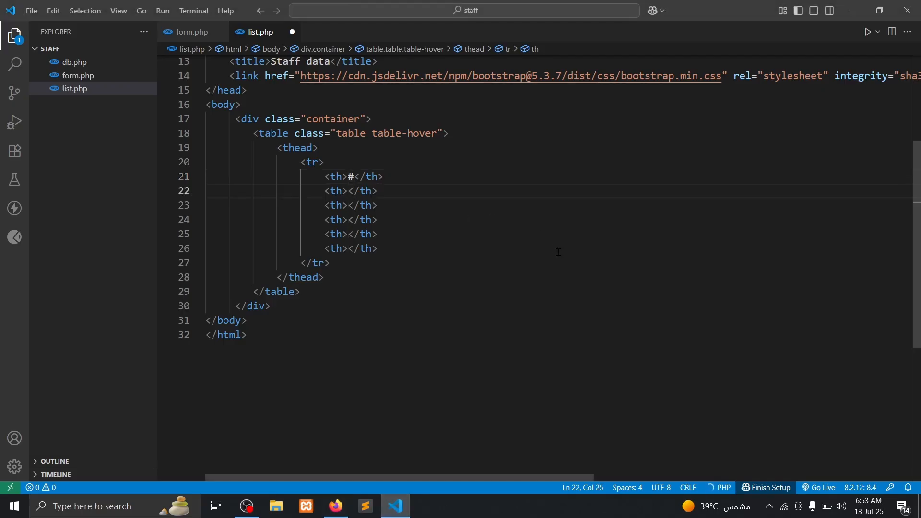
- Fill the header cells with Name, Email, Location, Phone number, Date and Action
text(name)
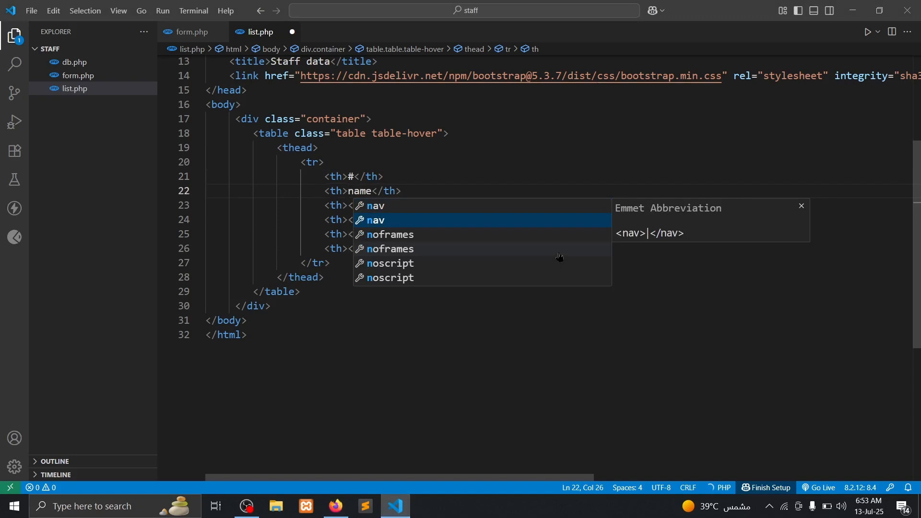
text(e)
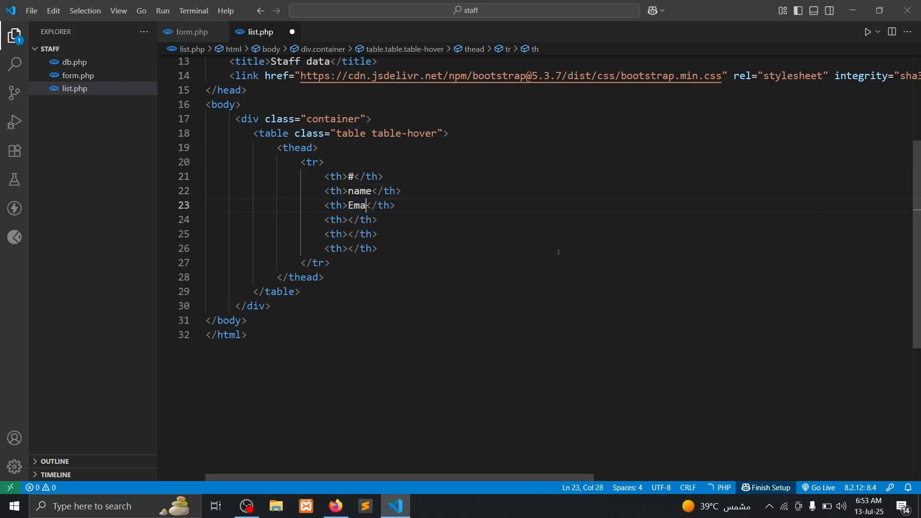
text(il)
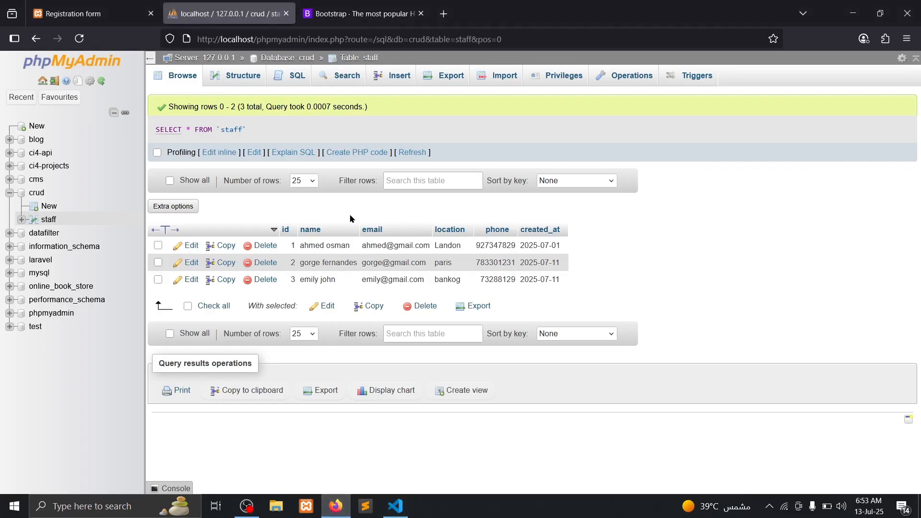
click(395, 505)
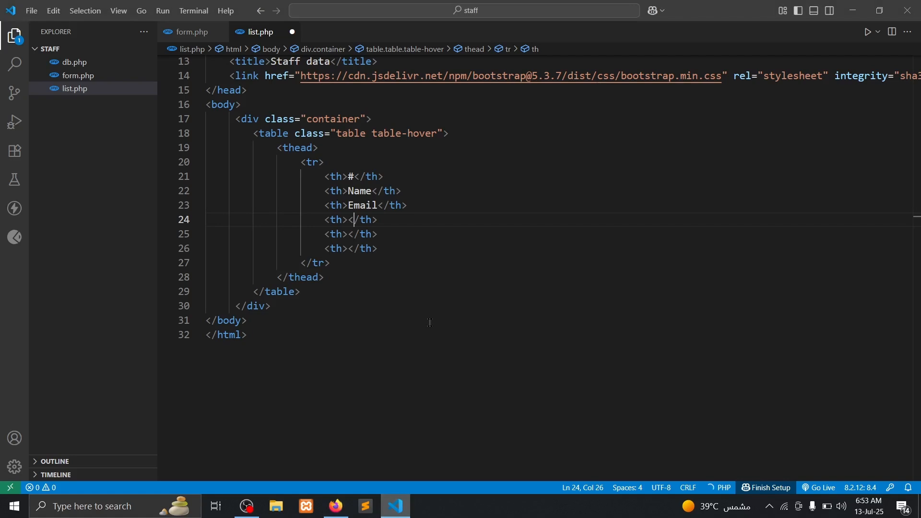
text(Loc)
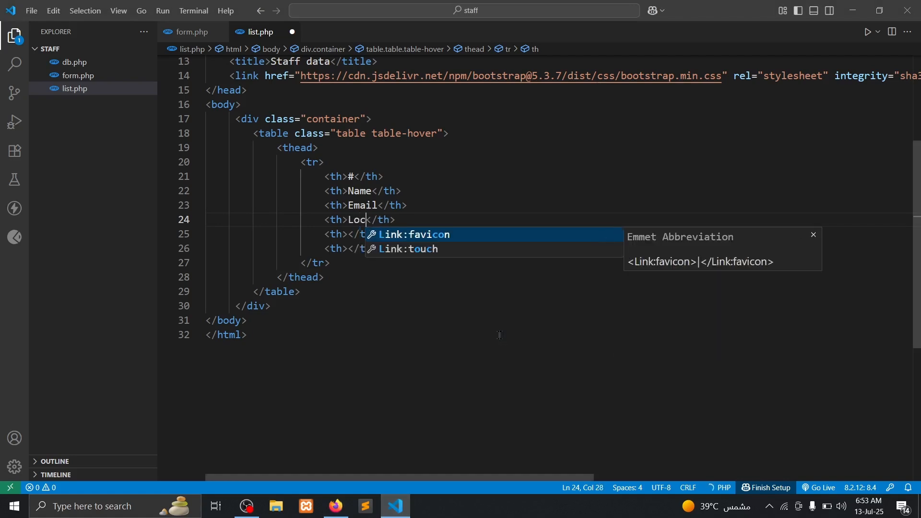
text(ation)
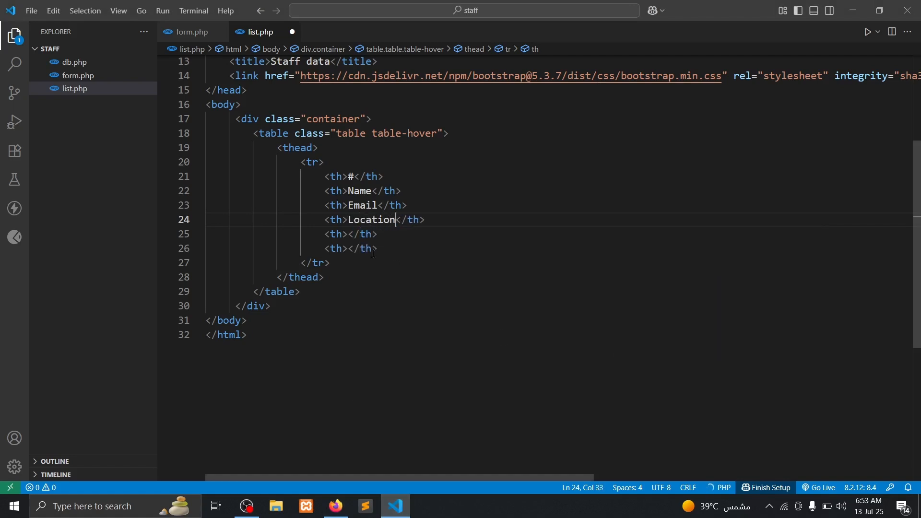
text(Pho)
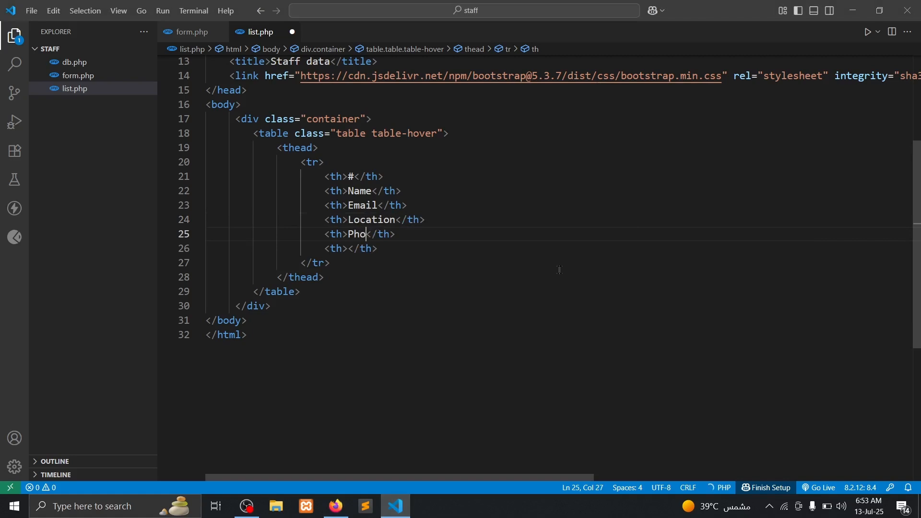
text(ne)
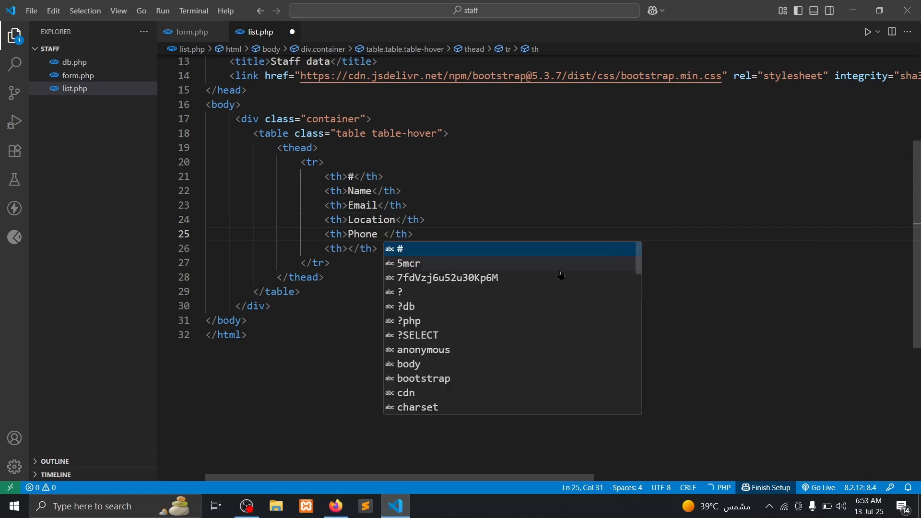
text(number)
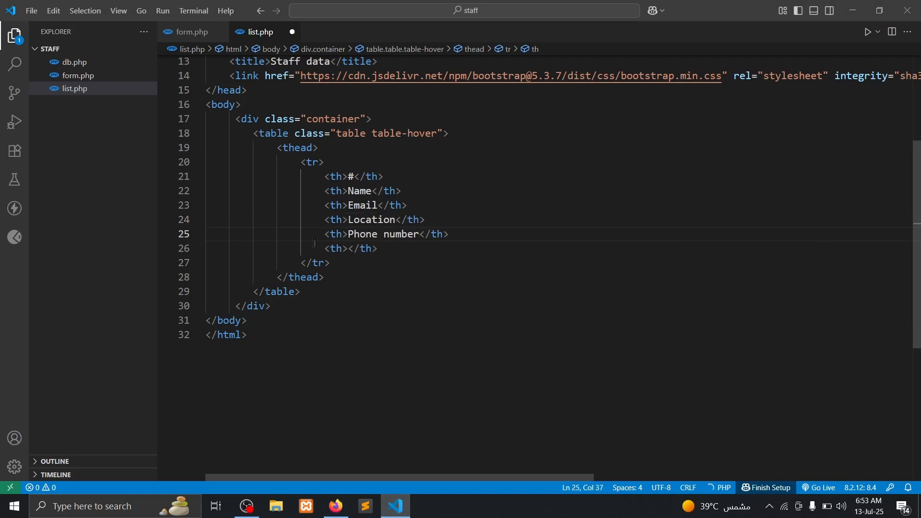
text(Date)
text(<th>Action</th>)
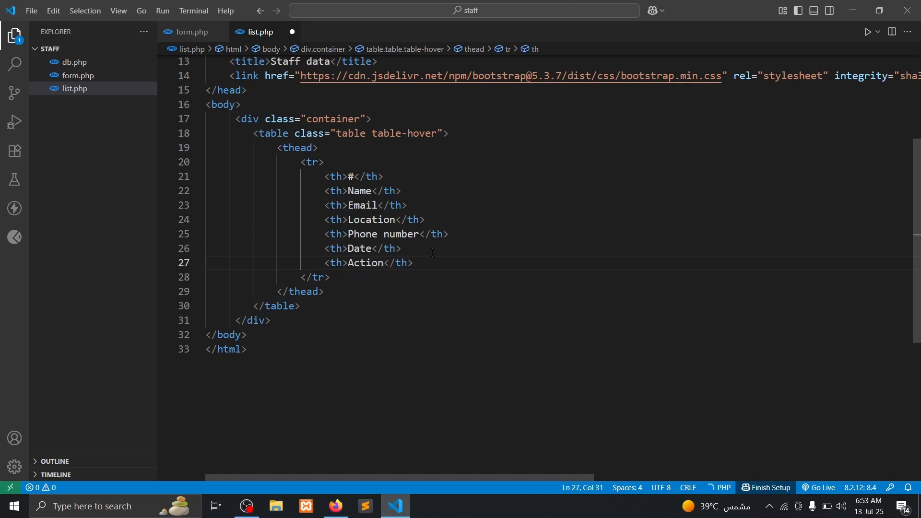
text(s)
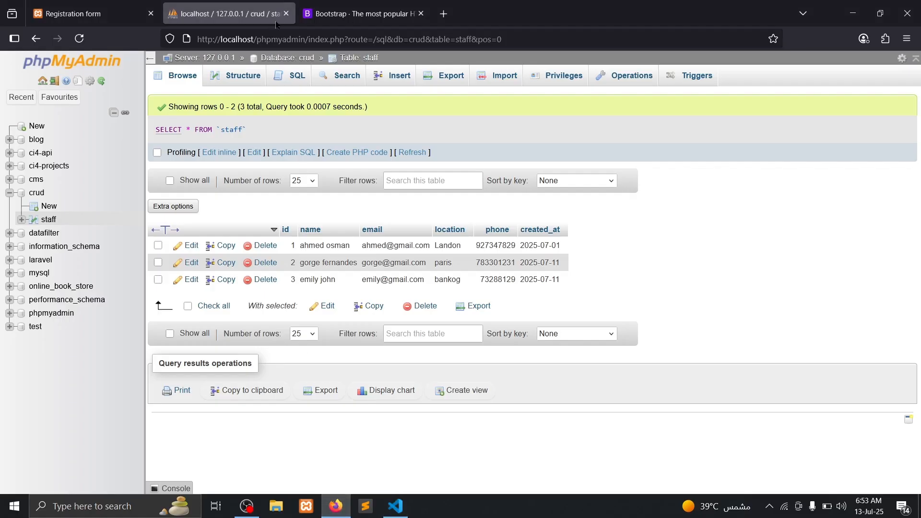
- Load localhost/staff/list.php in Firefox to check the styled header row
click(89, 13)
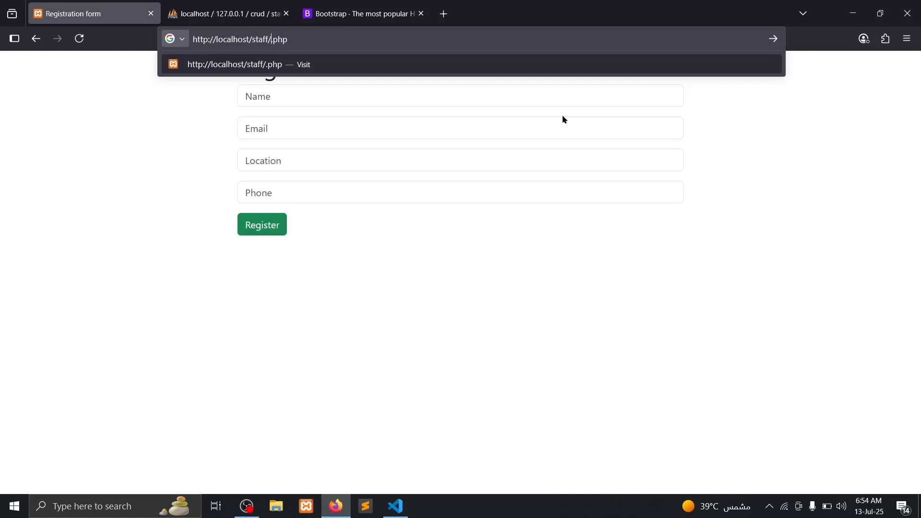
text(list)
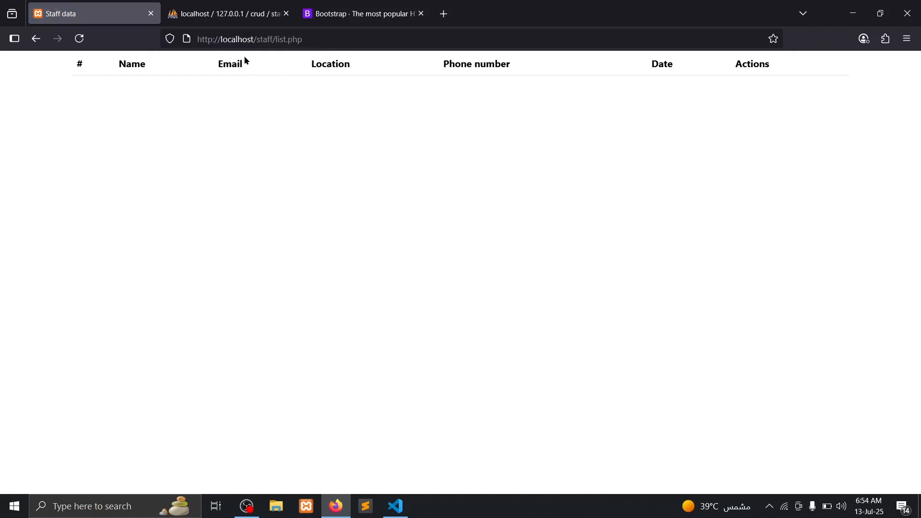
mouse_move(395, 506)
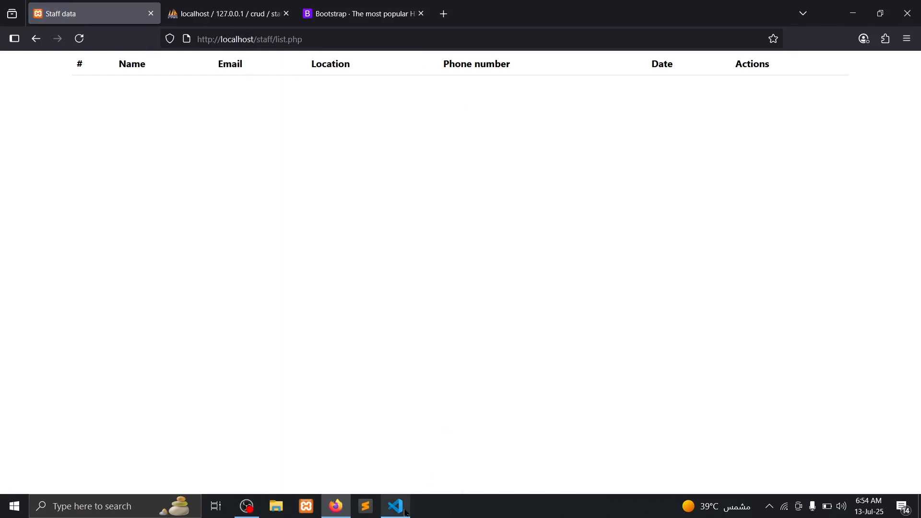
click(395, 506)
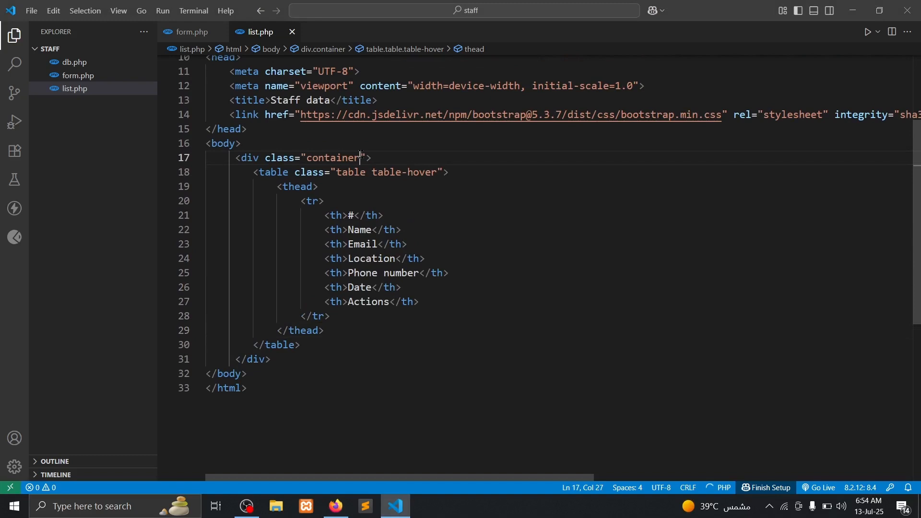
- Add class mt-5 to the container div and insert a blank line after </thead>
text(mt)
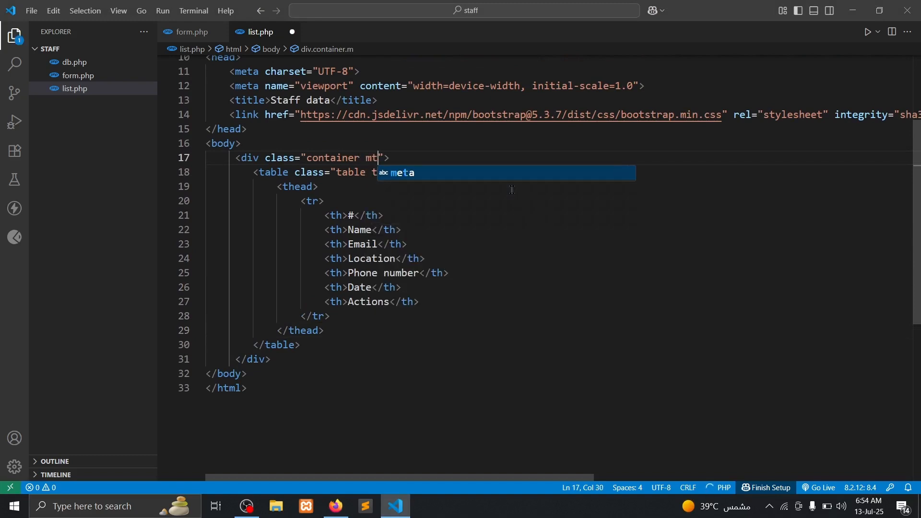
text(-5)
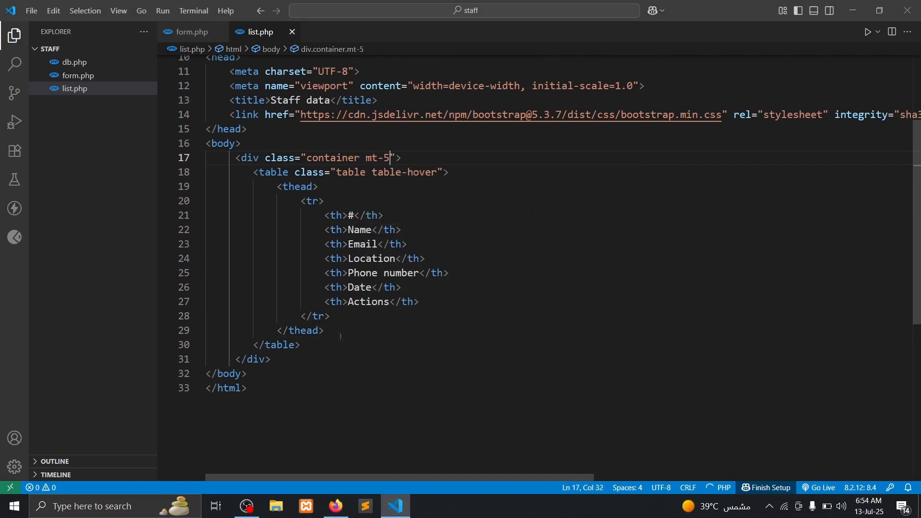
key(Enter)
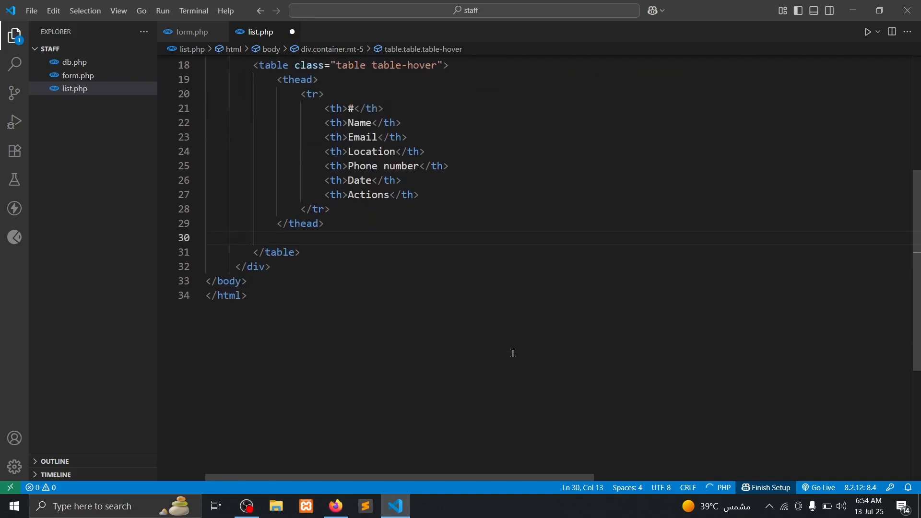
- Add a tbody opening <?php while($row = mysqli_fetch_assoc($run)){ ?>
text(tbody>)
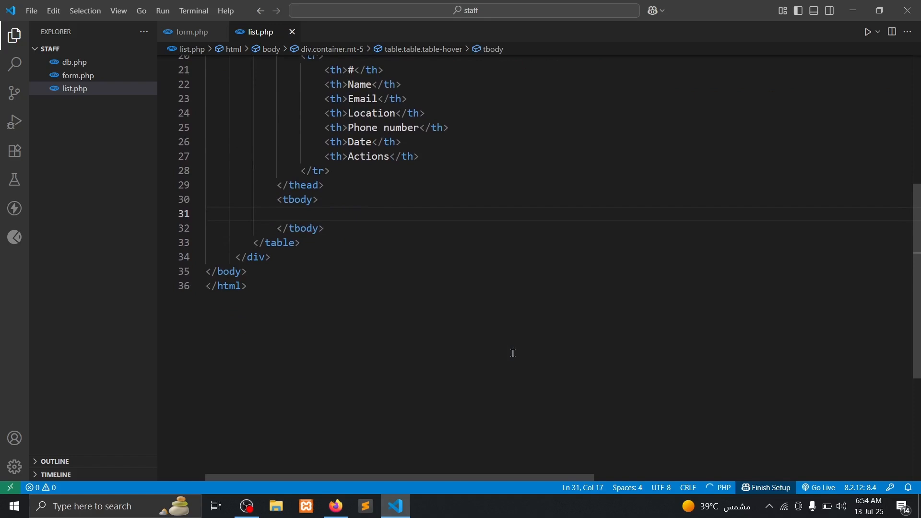
text(<?)
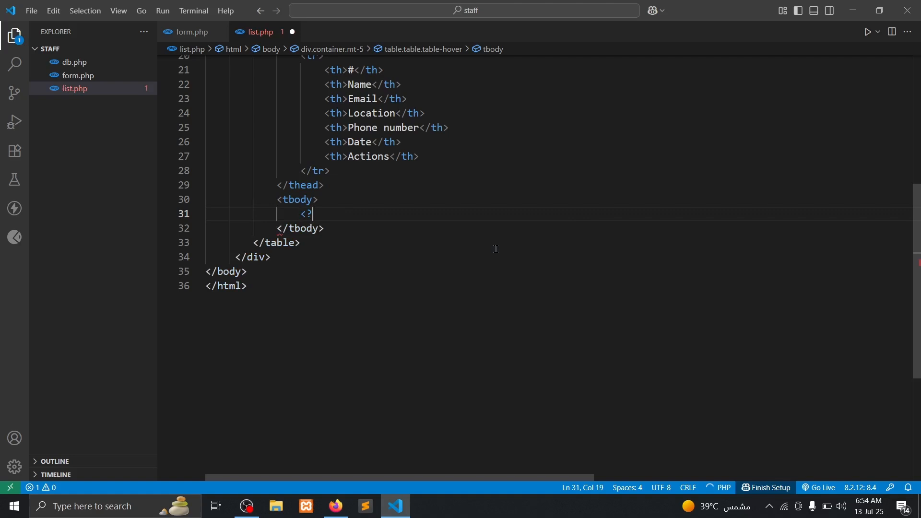
text(php)
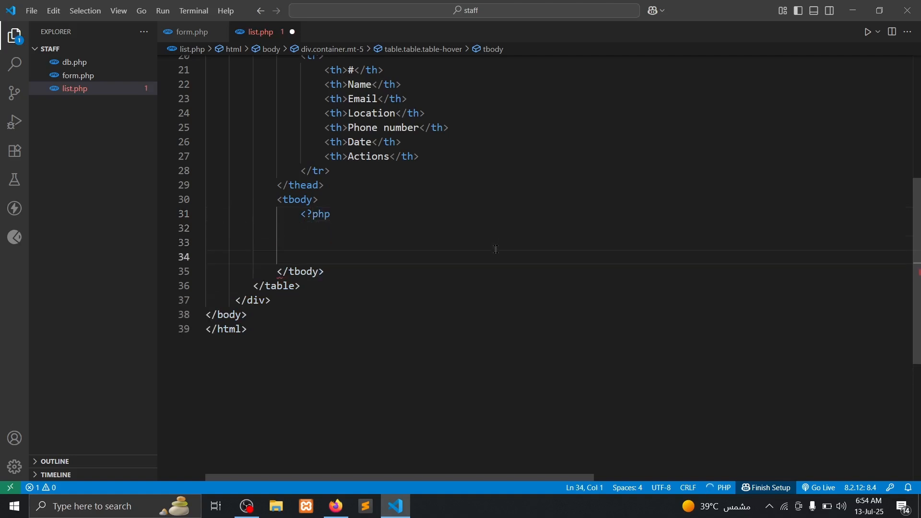
text(while(){)
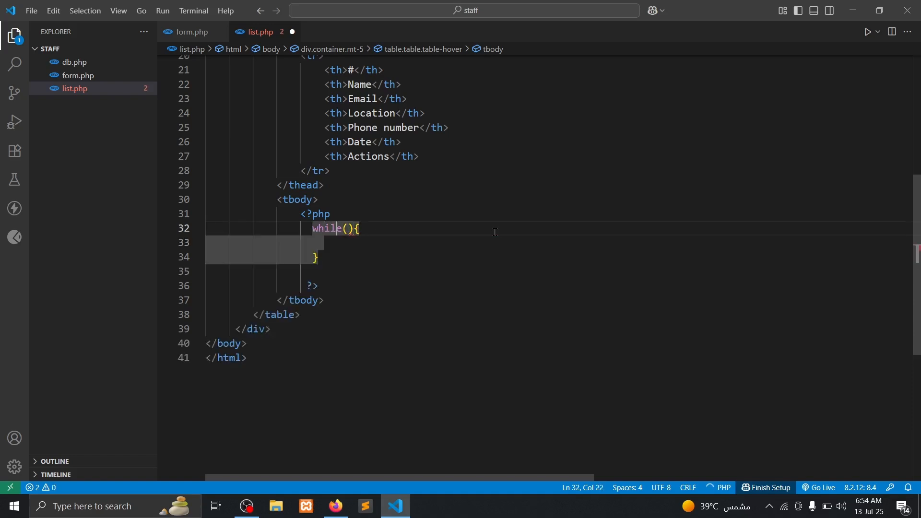
text($)
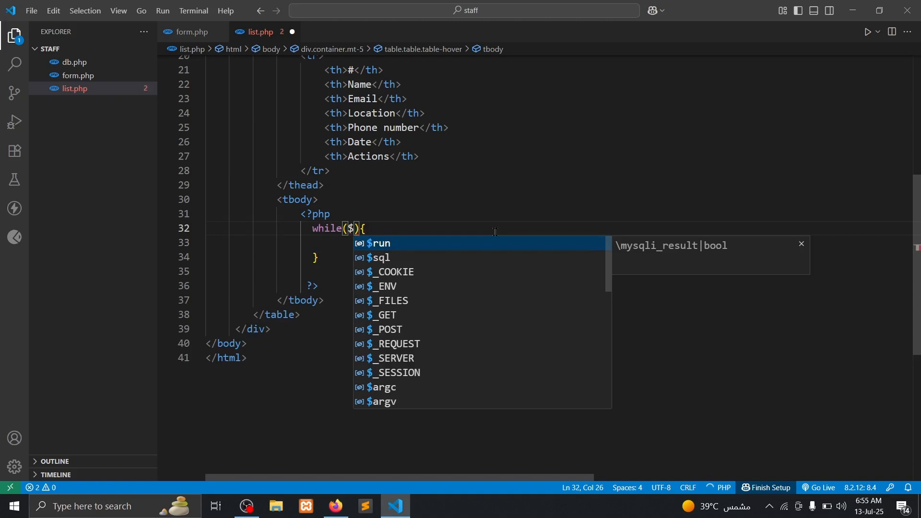
text(row = mysqli)
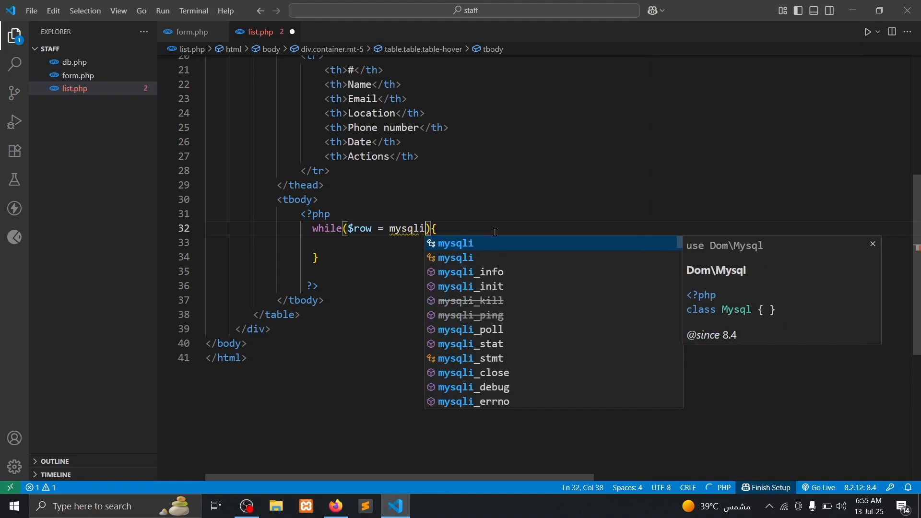
text(_fetch_assoc()
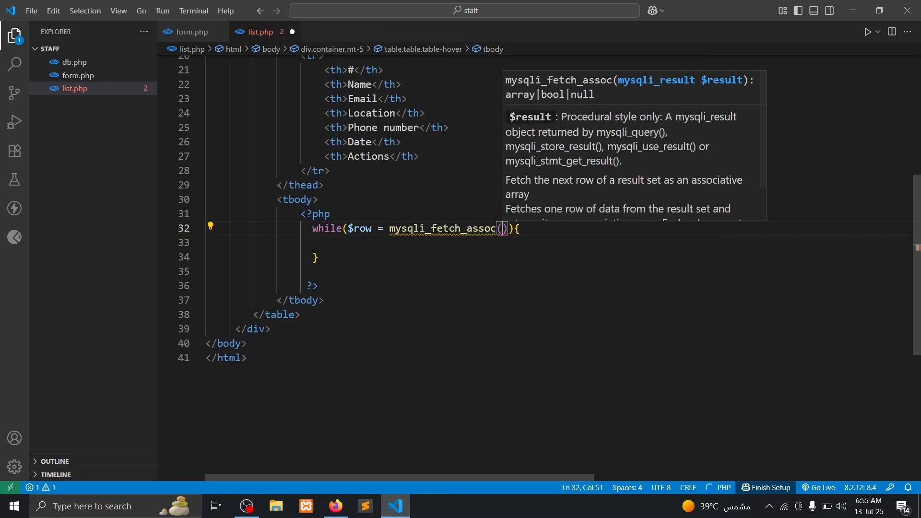
scroll(up, 3)
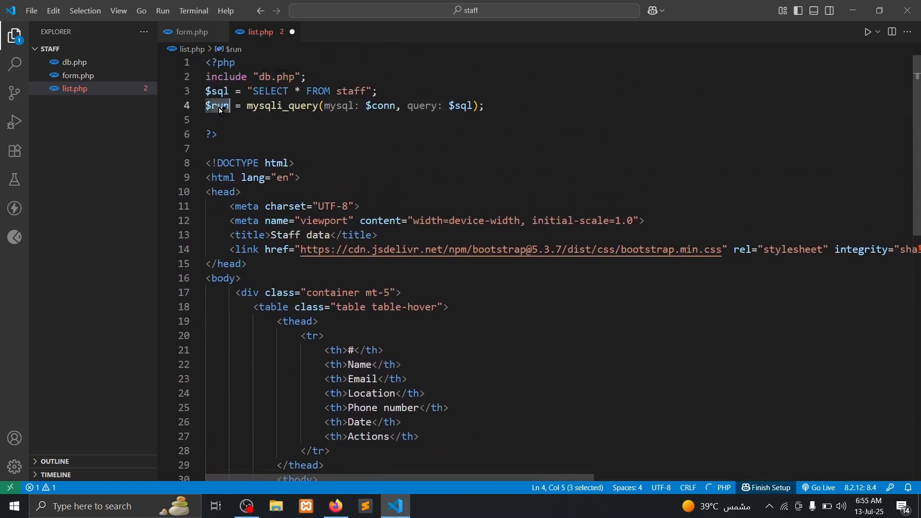
scroll(down, 3)
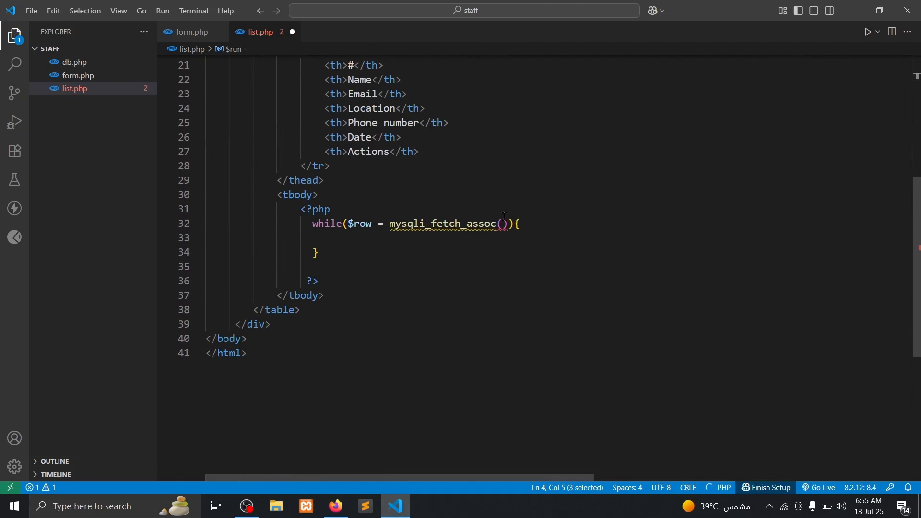
text($run)
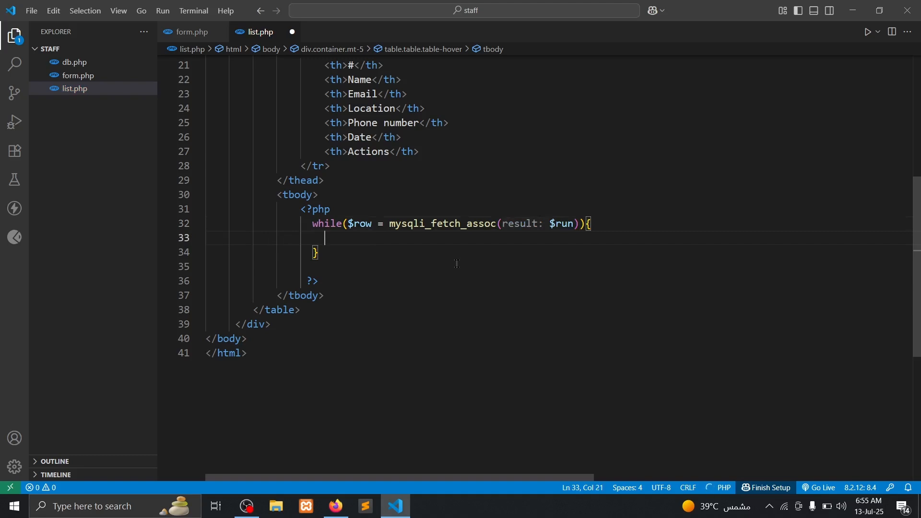
text(>)
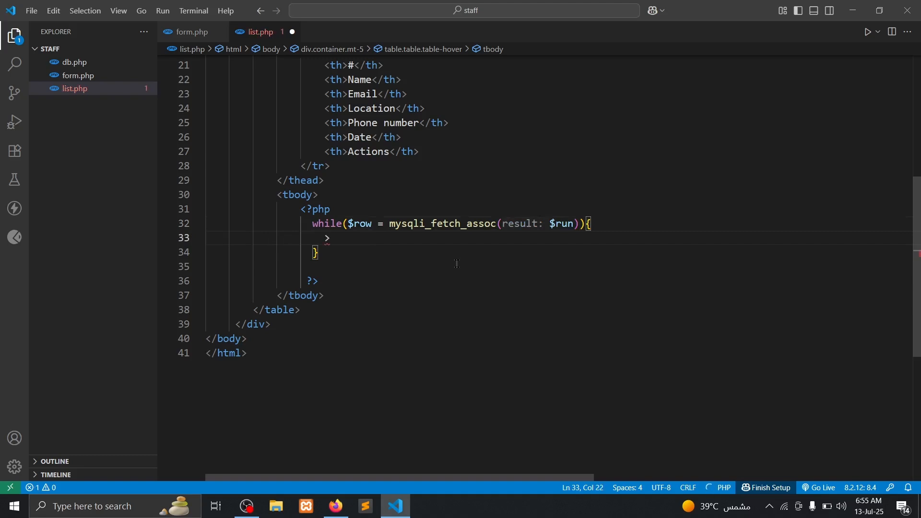
text(?)
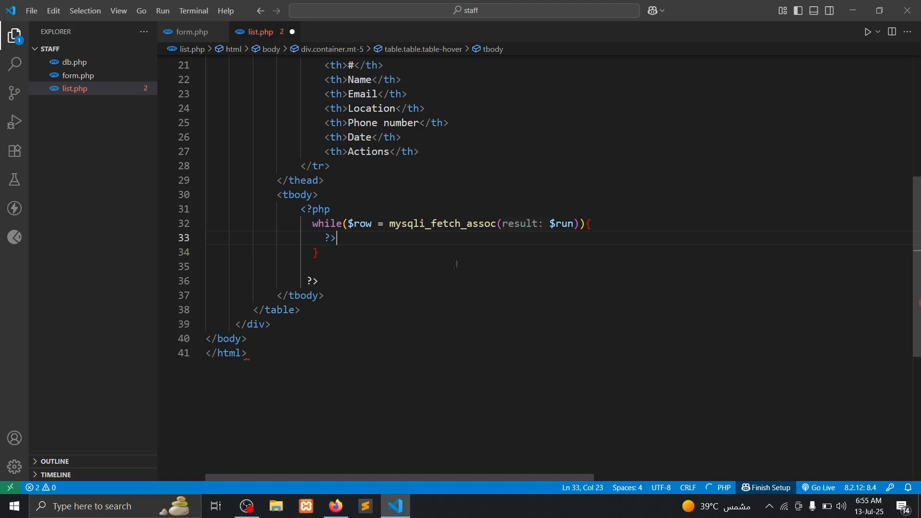
- Open new lines in the loop body and reopen a <?php block before the closing brace
key(enter)
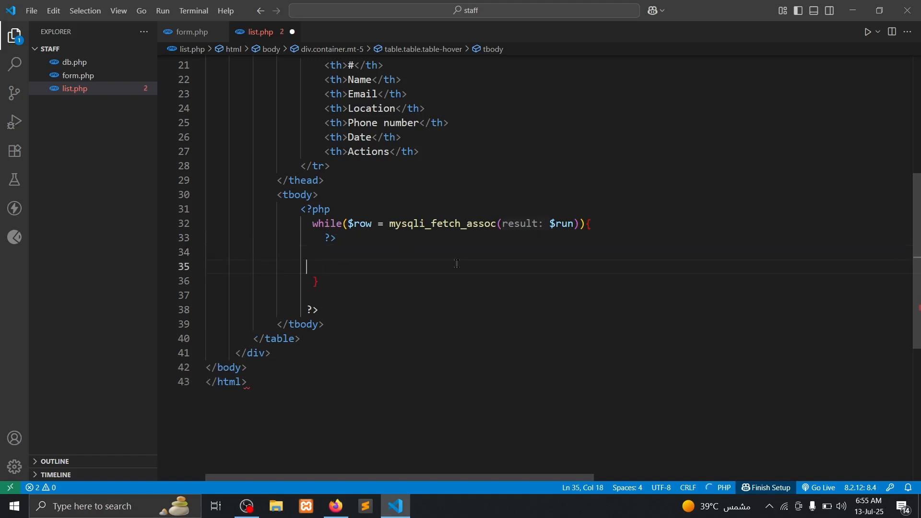
text(<?)
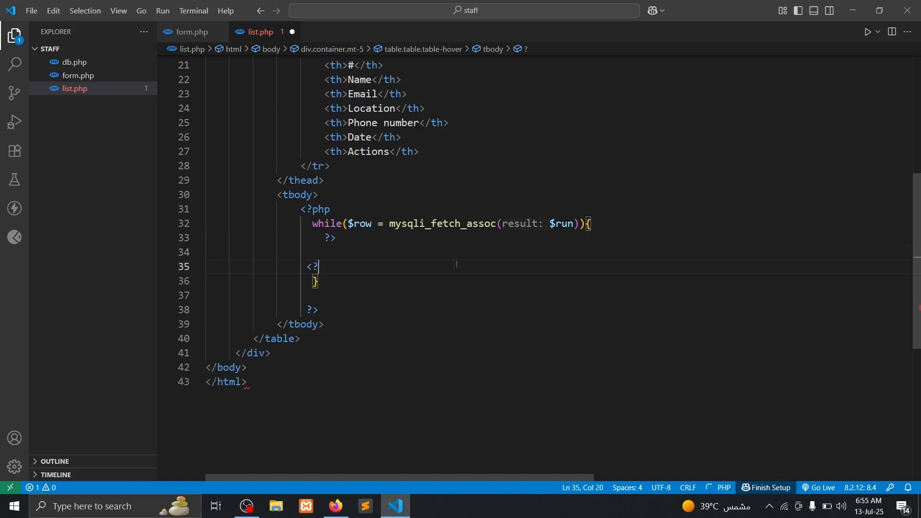
text(php)
click(560, 252)
text(<td></td>)
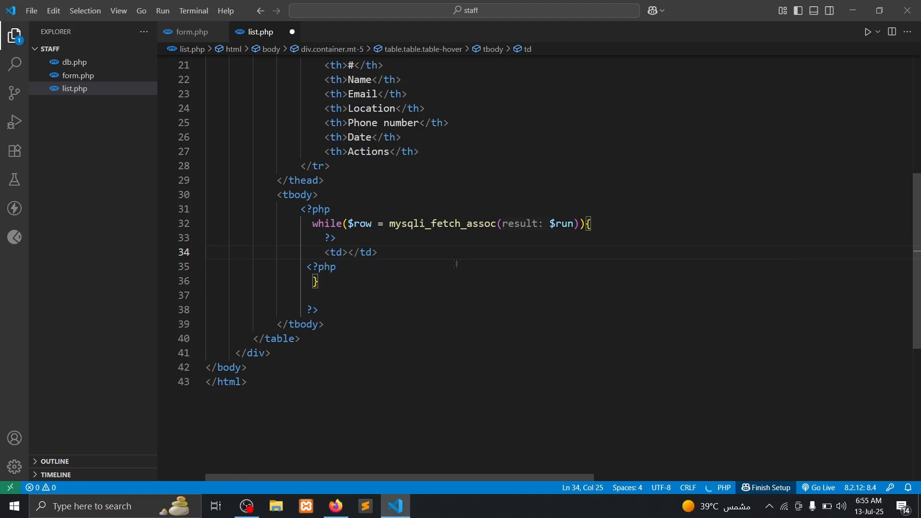
text(<?php $row['']?)
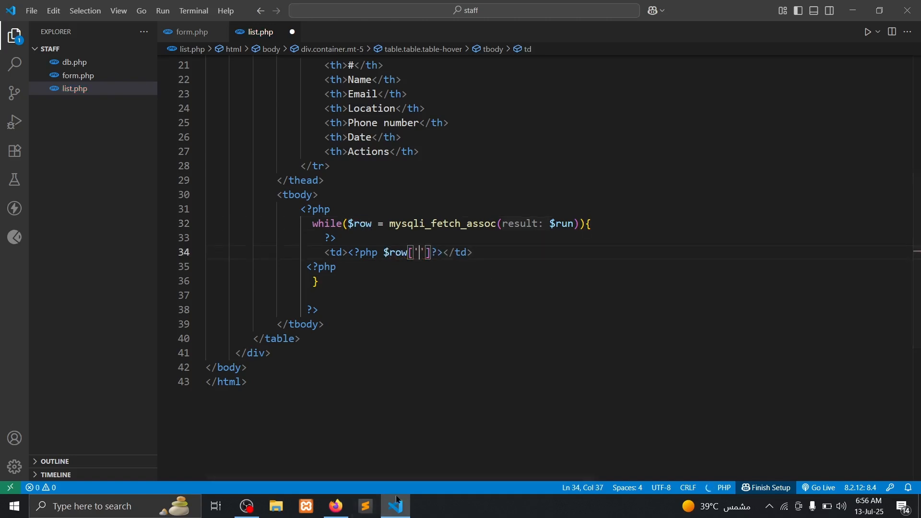
- Echo $row['id'] in the cell after checking phpMyAdmin columns, and confirm ids 1, 2, 3 in Firefox
click(336, 506)
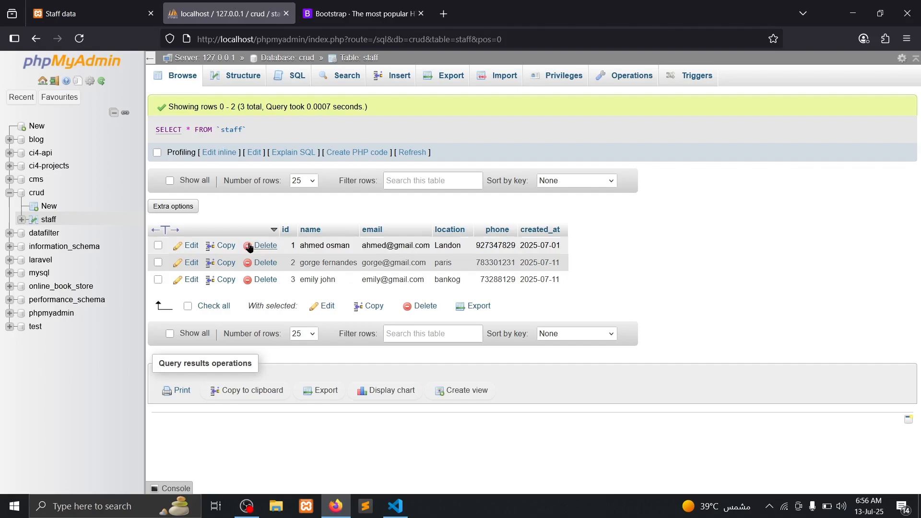
click(395, 506)
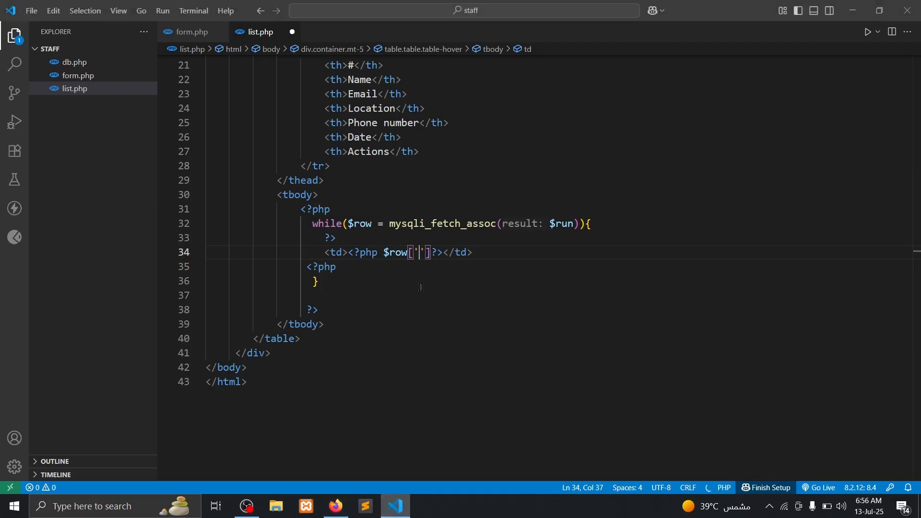
text(id)
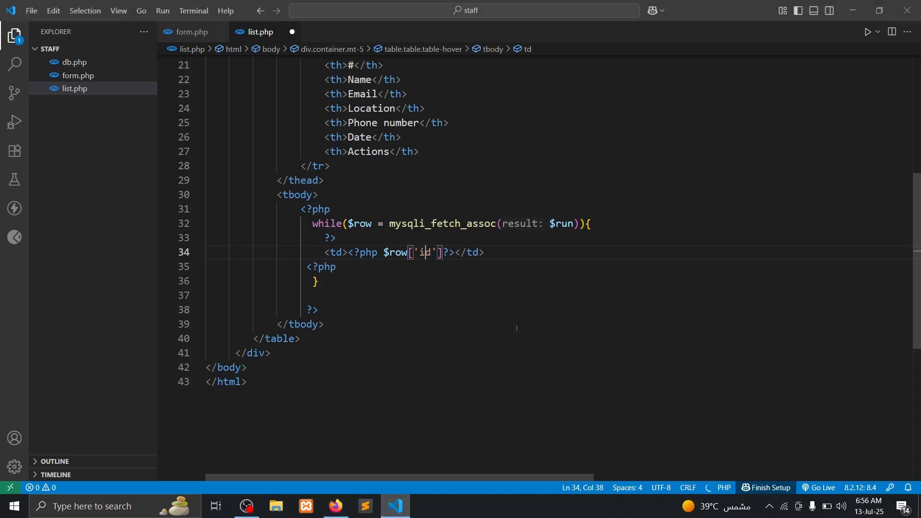
text(;)
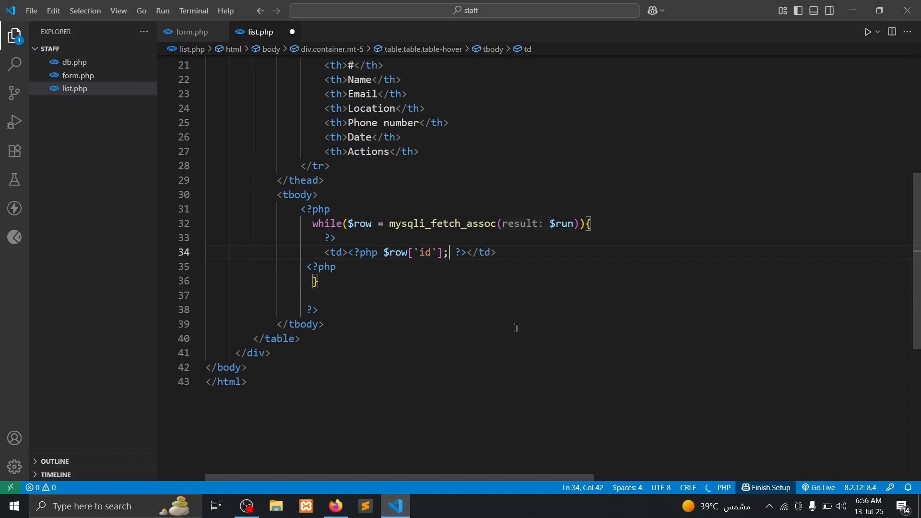
click(379, 252)
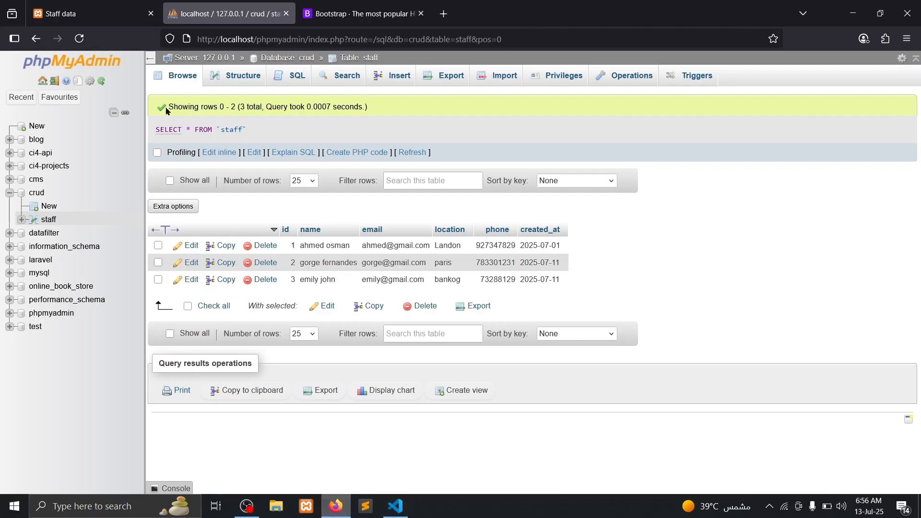
click(88, 13)
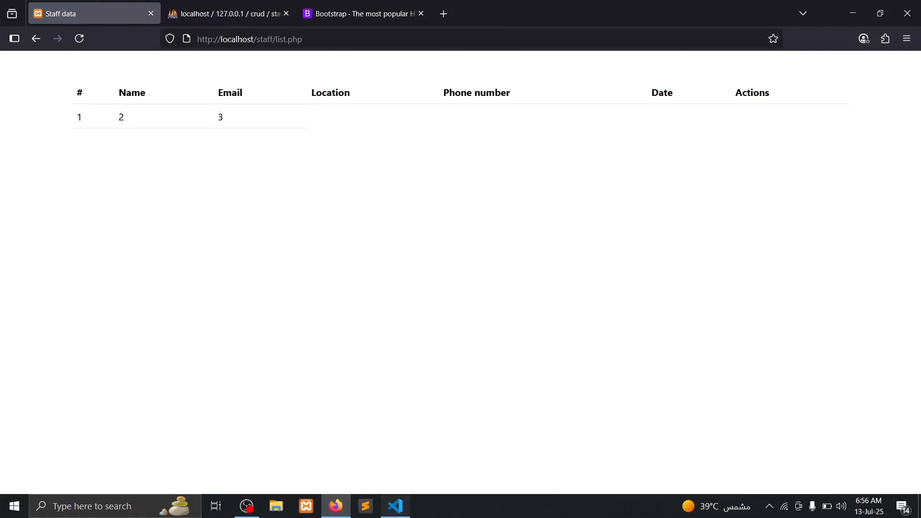
click(394, 506)
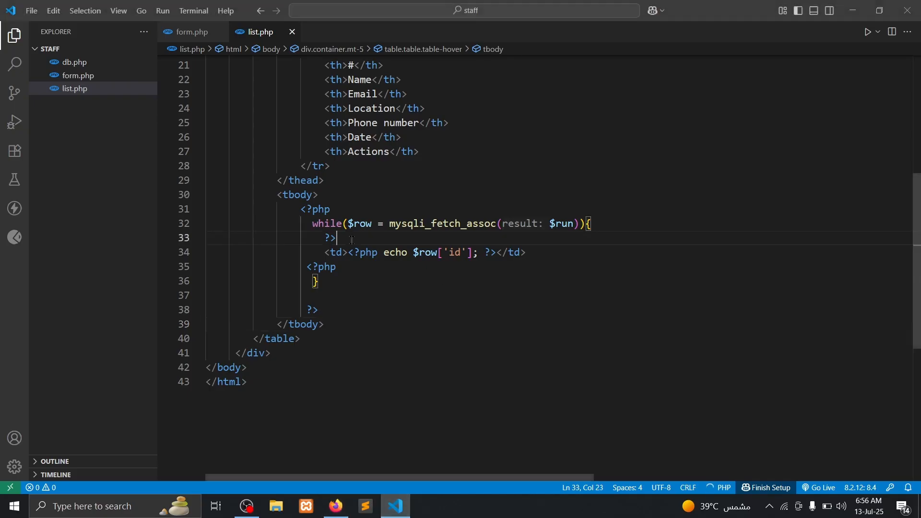
- Move the id cell line into a new <tr> and check the separate rows in the browser
key(Enter)
text(<tr>)
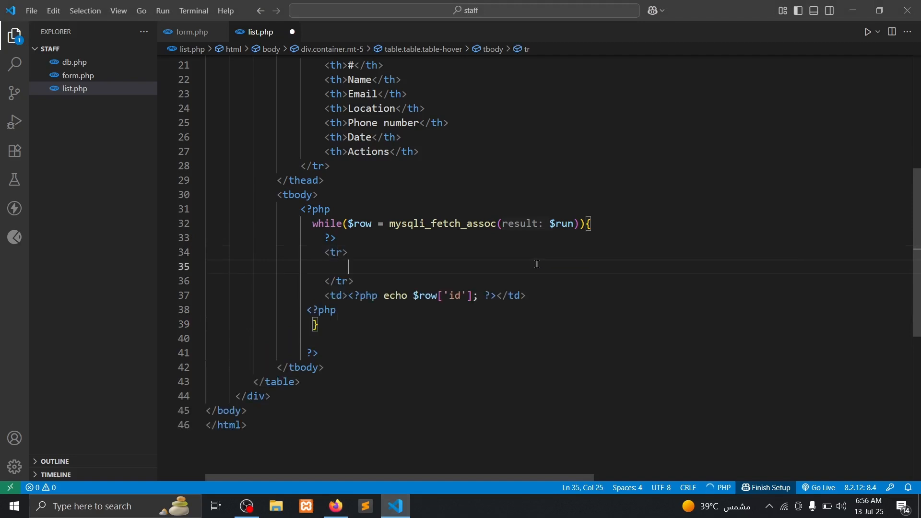
triple_click(423, 295)
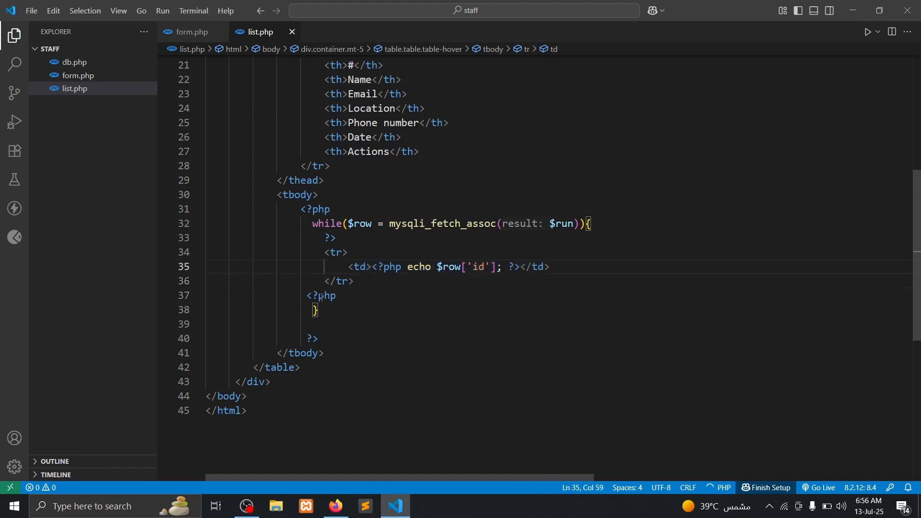
click(335, 506)
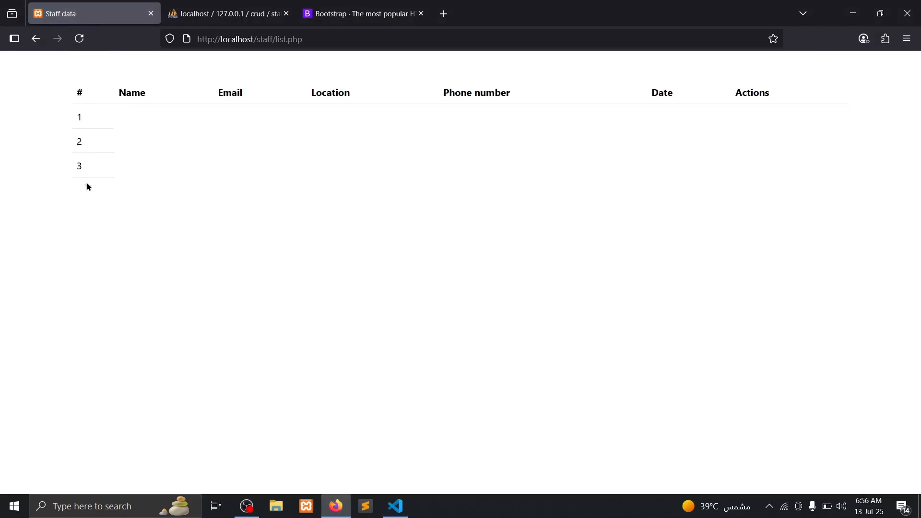
click(395, 506)
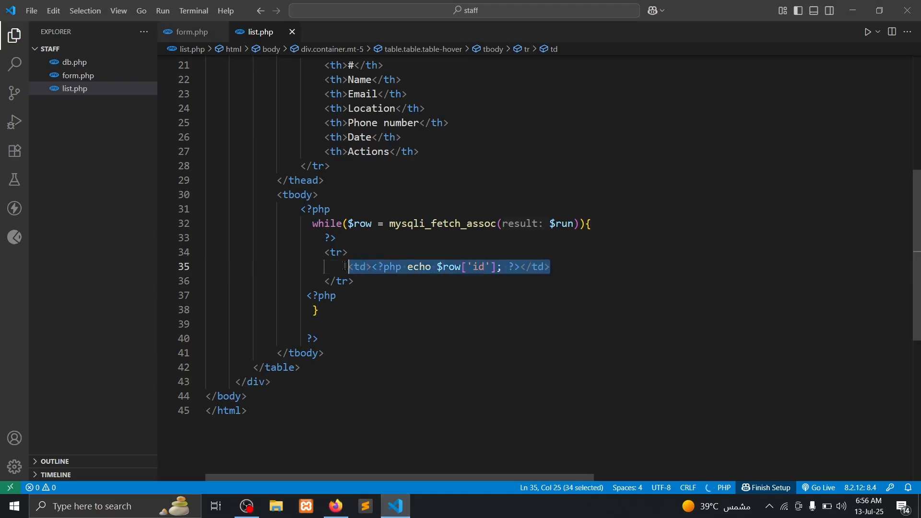
- Add a data cell line <td><?php echo $row['id']; ?></td> inside the row
key(Enter)
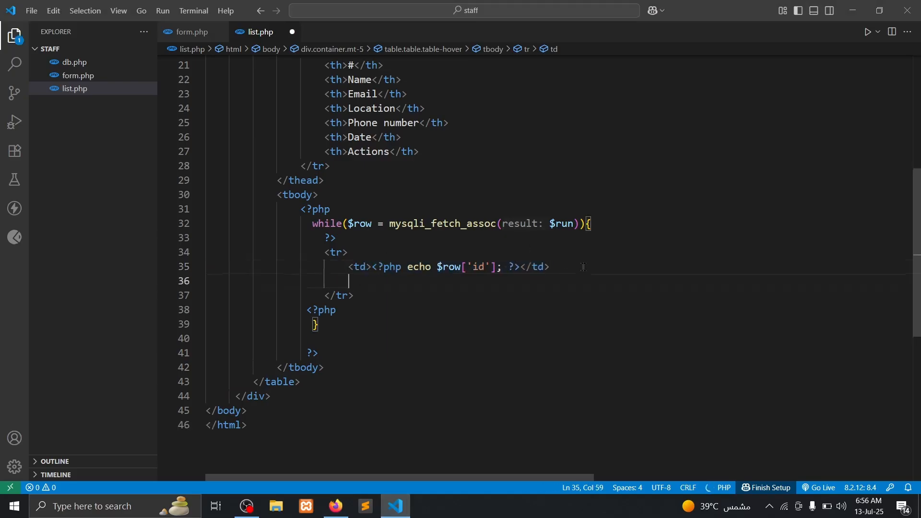
text(<td><?php echo $row['id']; ?></td>)
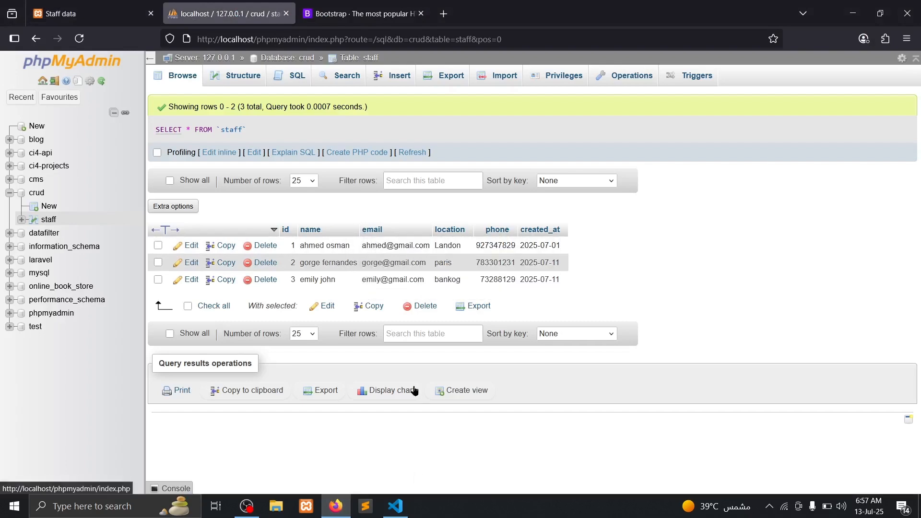
click(395, 506)
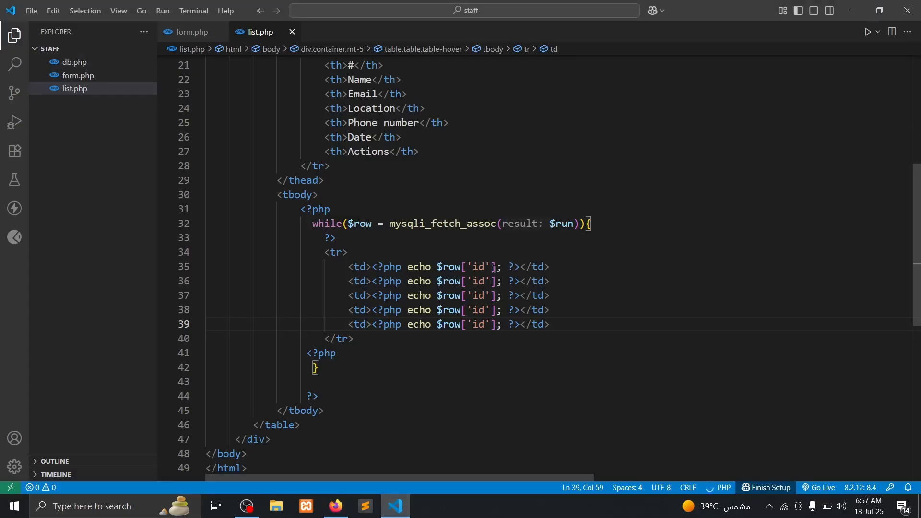
- Change the duplicated cells' keys to name, email, location, phone and created_at
text(nam)
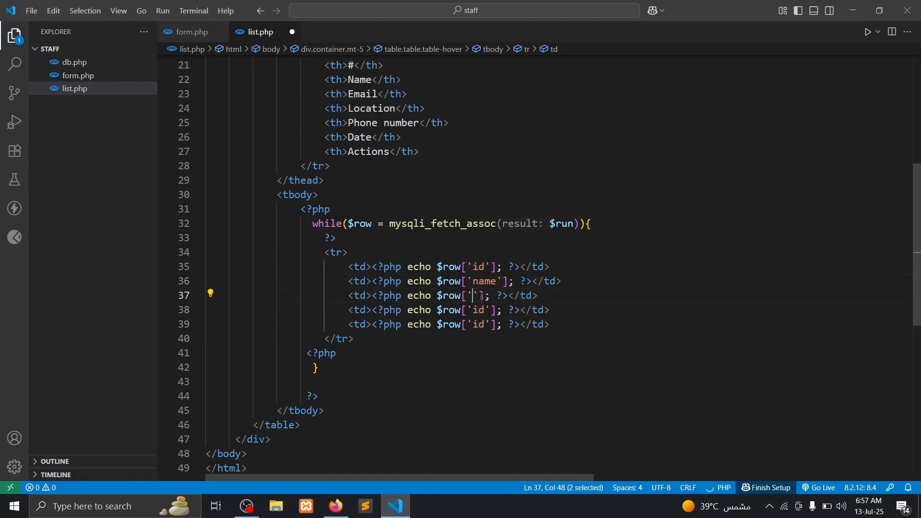
text(email)
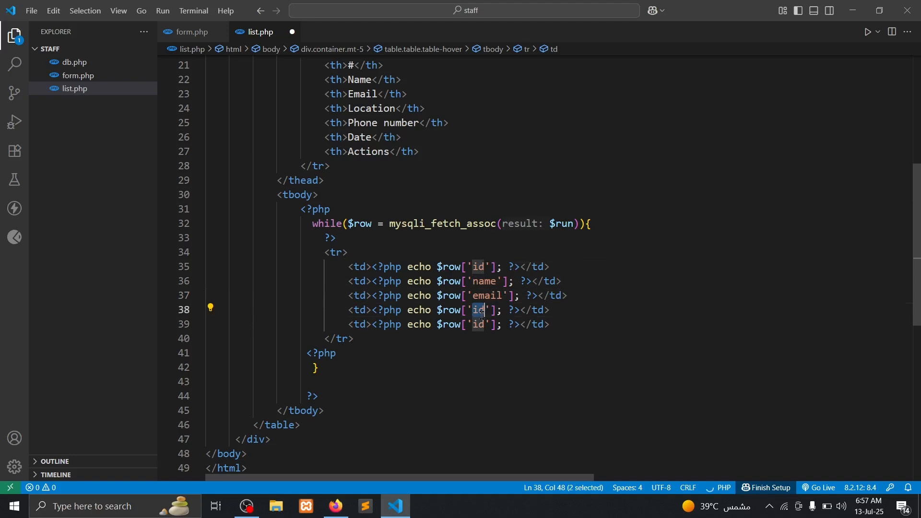
text(1)
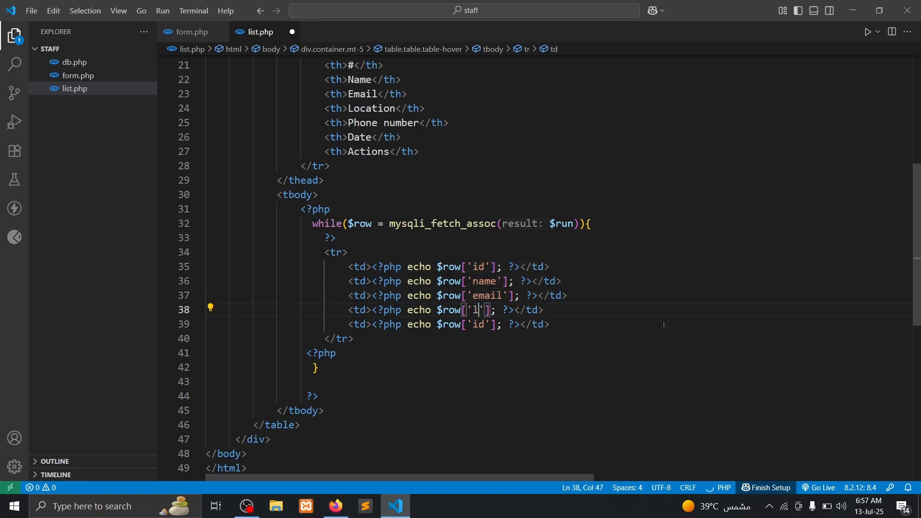
text(location)
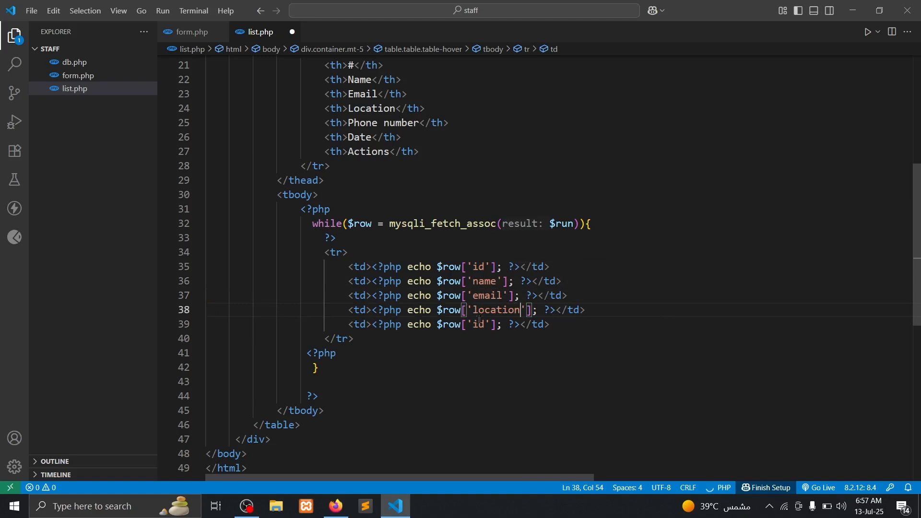
text(ph)
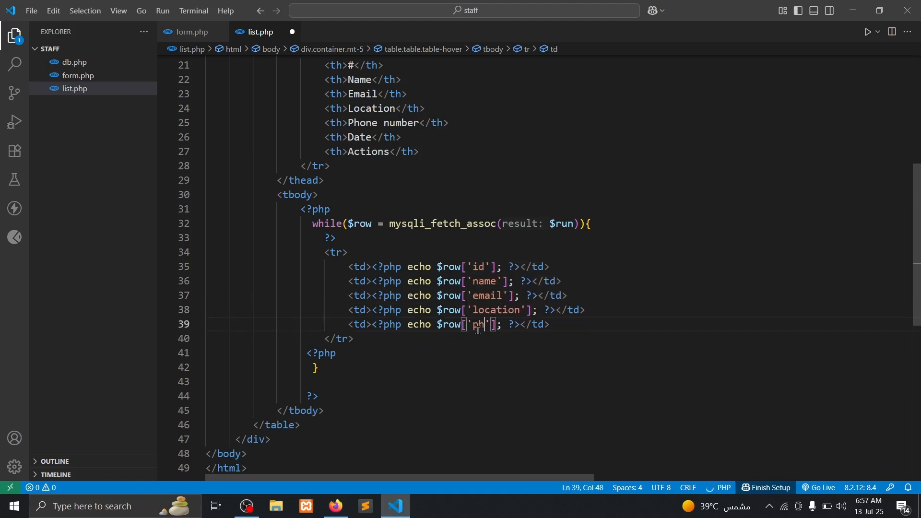
text(one)
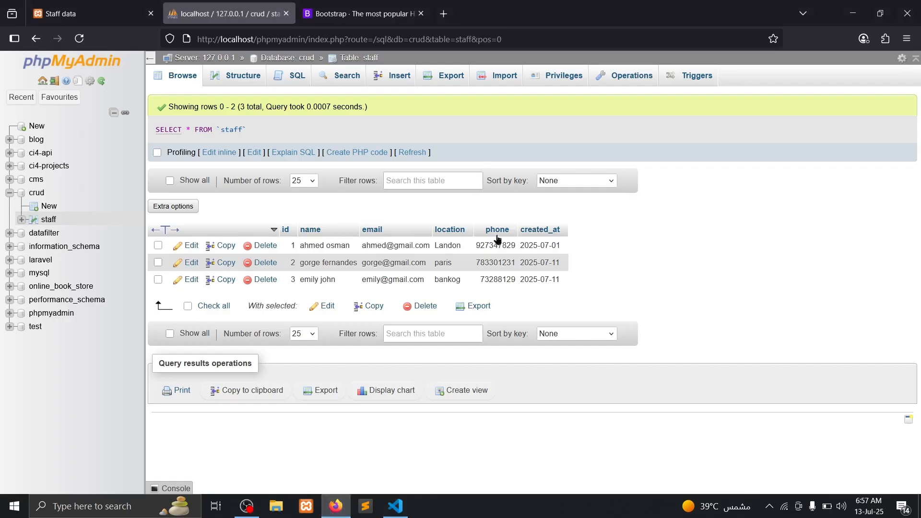
click(395, 505)
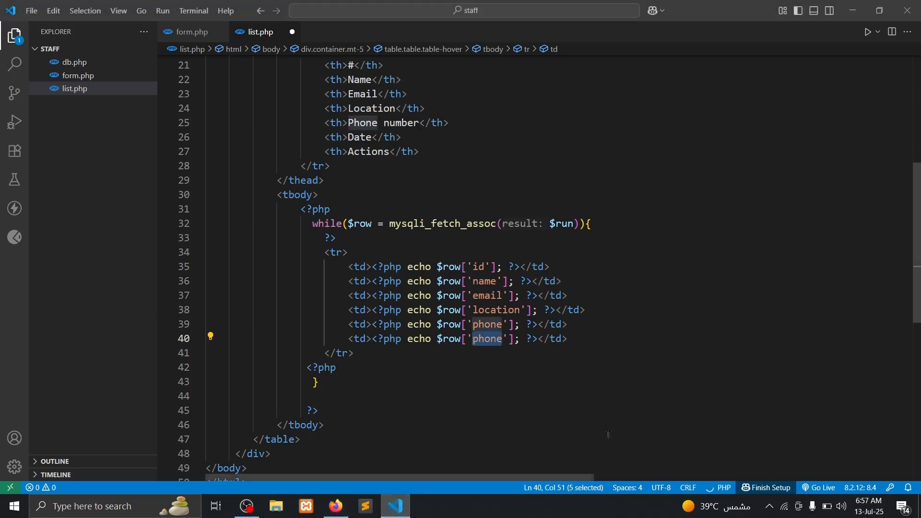
text(created)
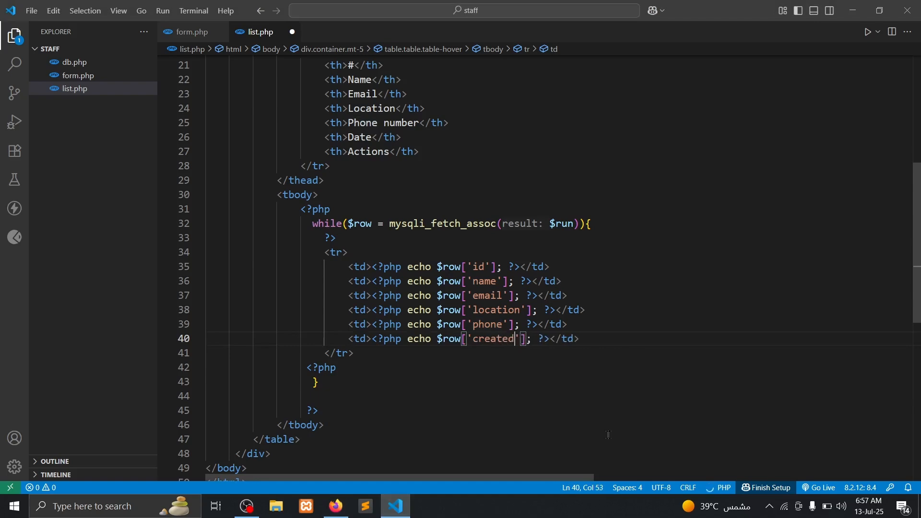
text(_at)
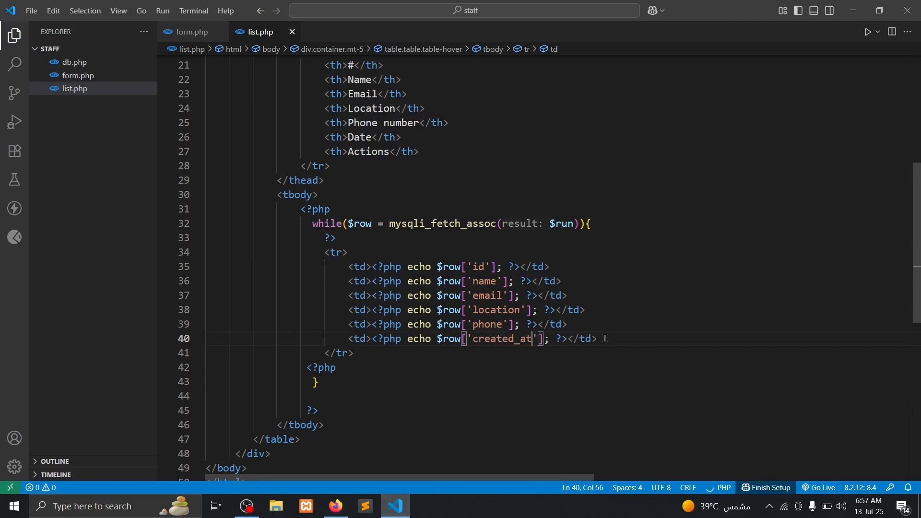
- Reload the Staff data page, compare it with phpMyAdmin, and select the empty Actions heading
click(336, 510)
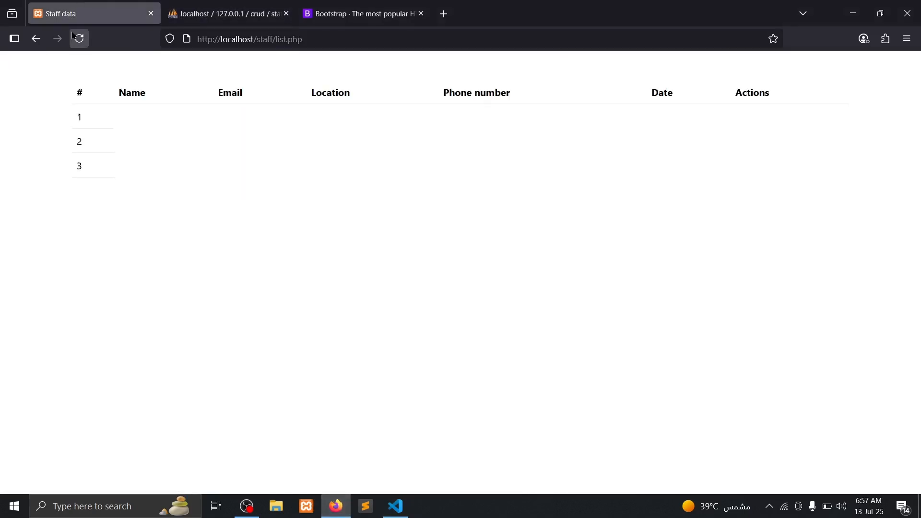
click(78, 39)
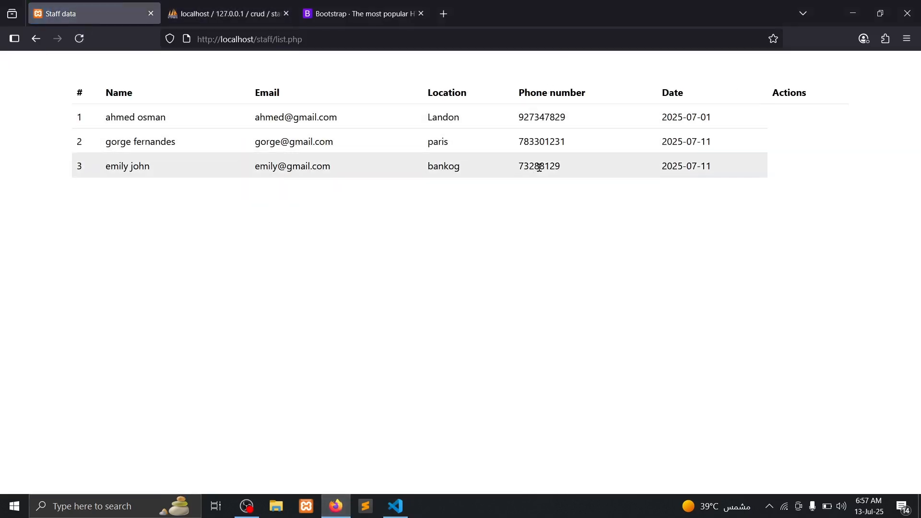
click(228, 13)
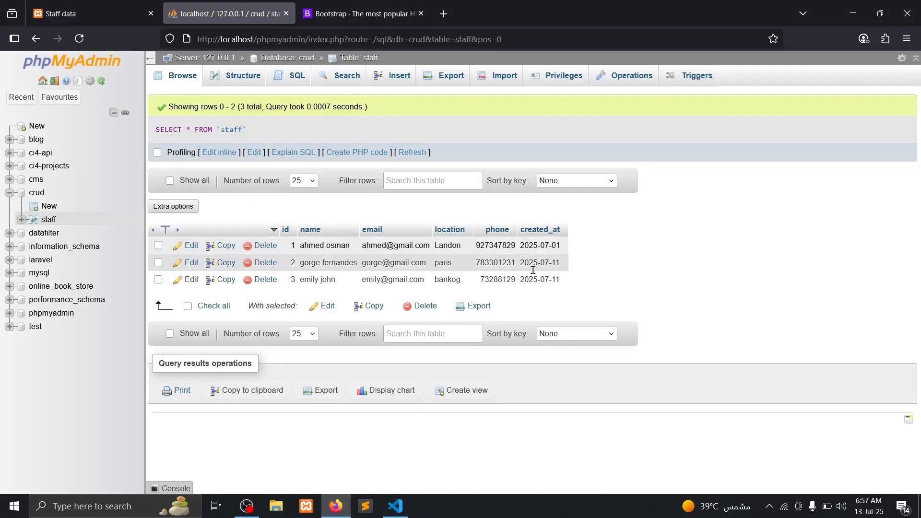
click(82, 13)
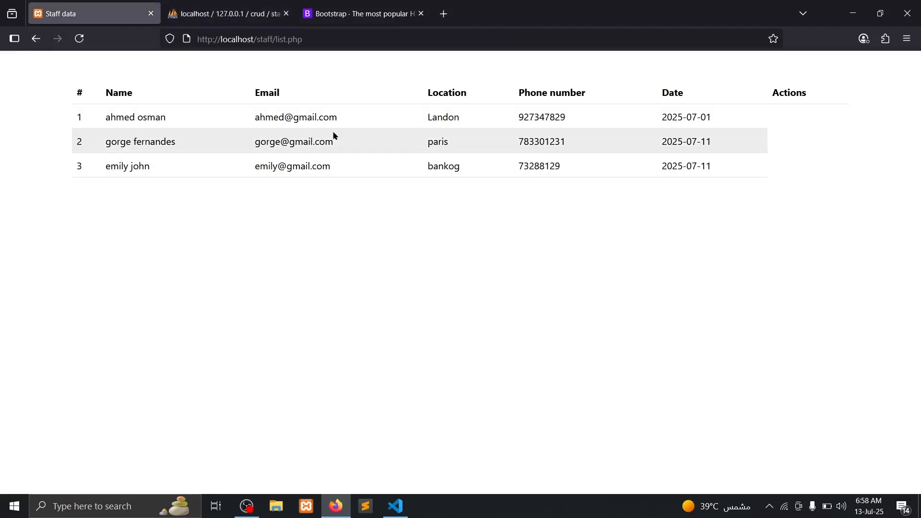
mouse_move(370, 218)
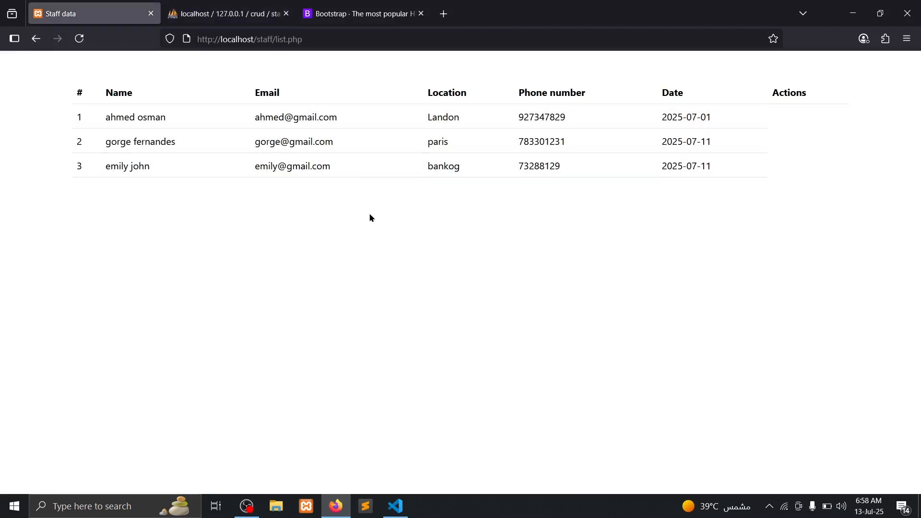
mouse_move(790, 107)
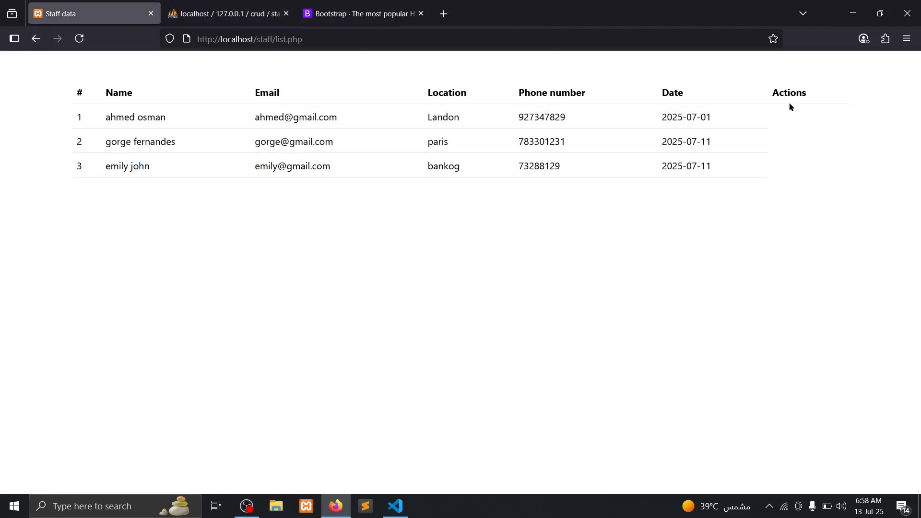
double_click(789, 92)
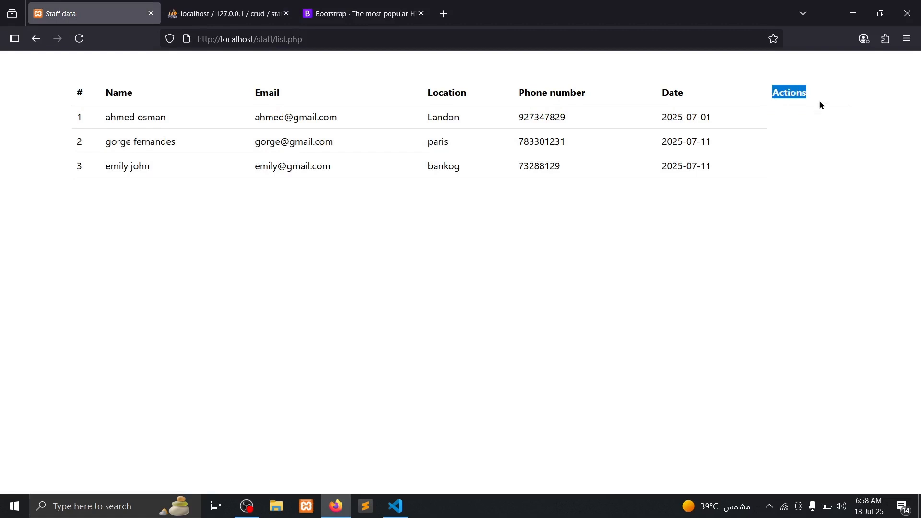
mouse_move(764, 117)
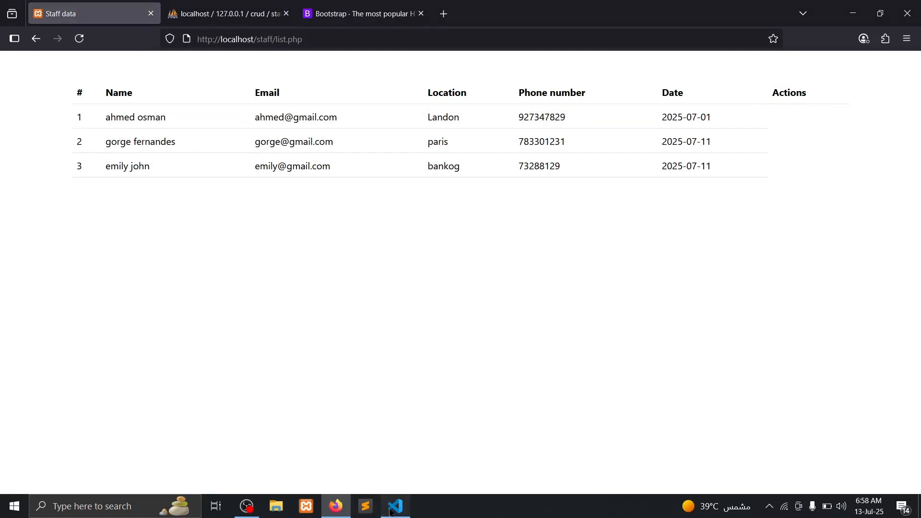
- Add a <td> with Edit and Delete links styled 'btn btn-primary' after created_at
click(395, 506)
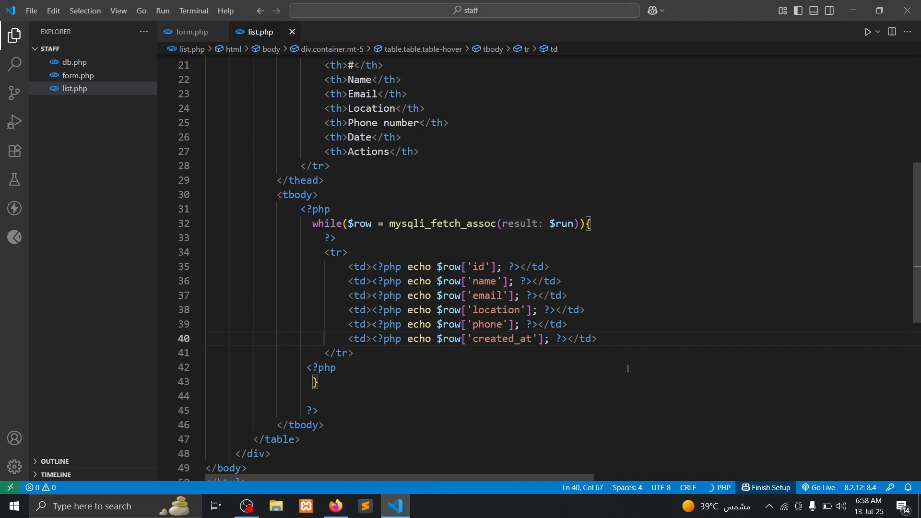
text(<td>)
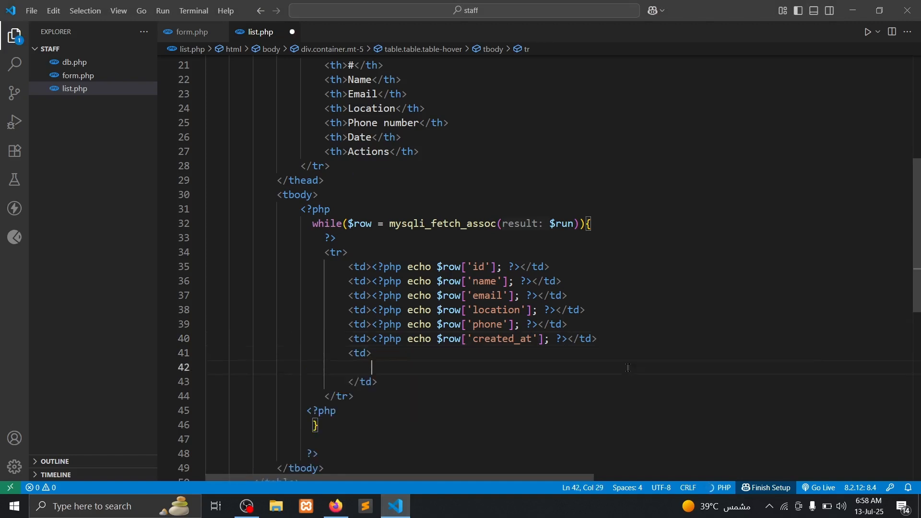
text(a href="" class=""></a>)
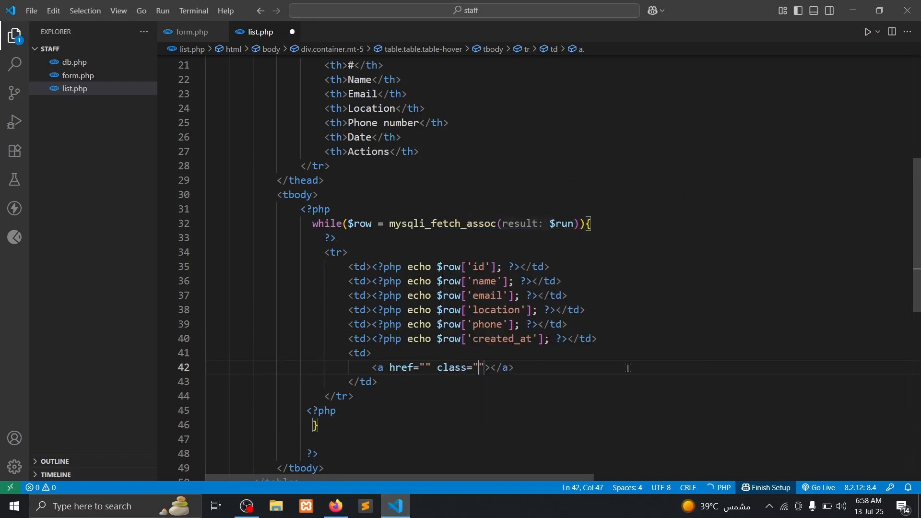
text(btn btn-)
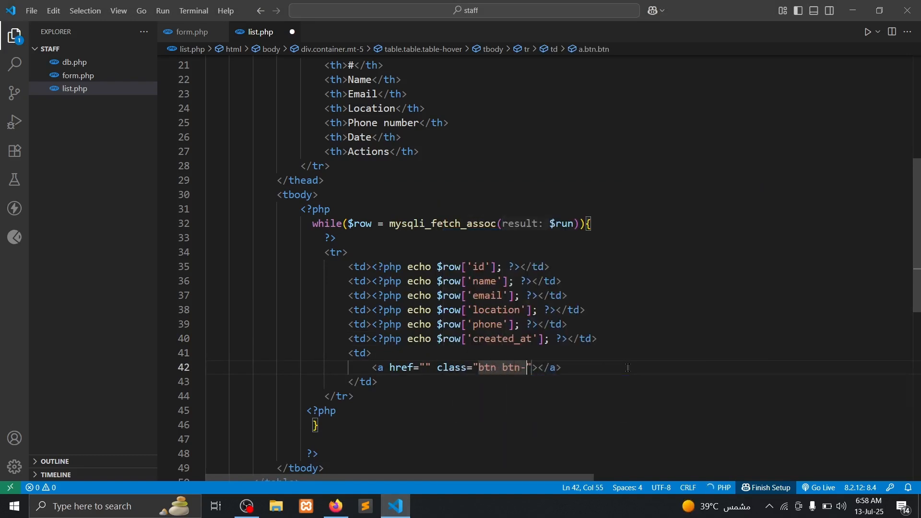
text(prima)
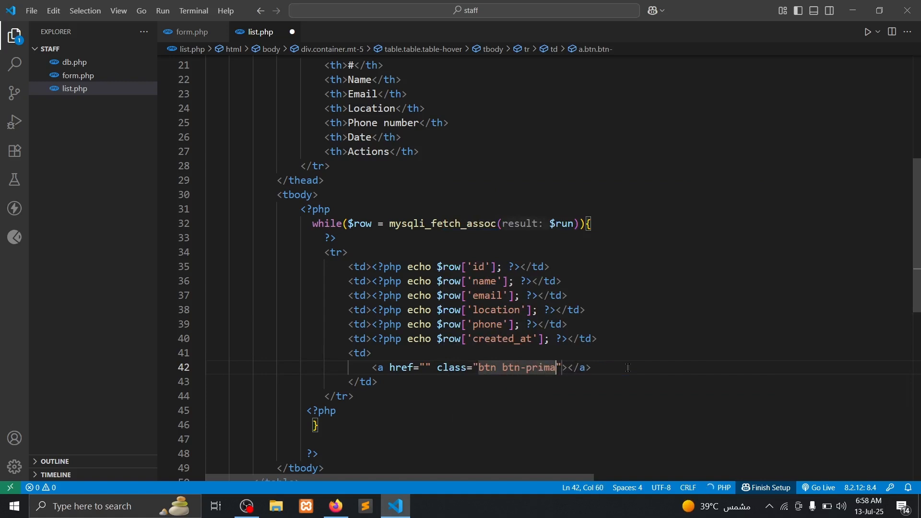
text(ry)
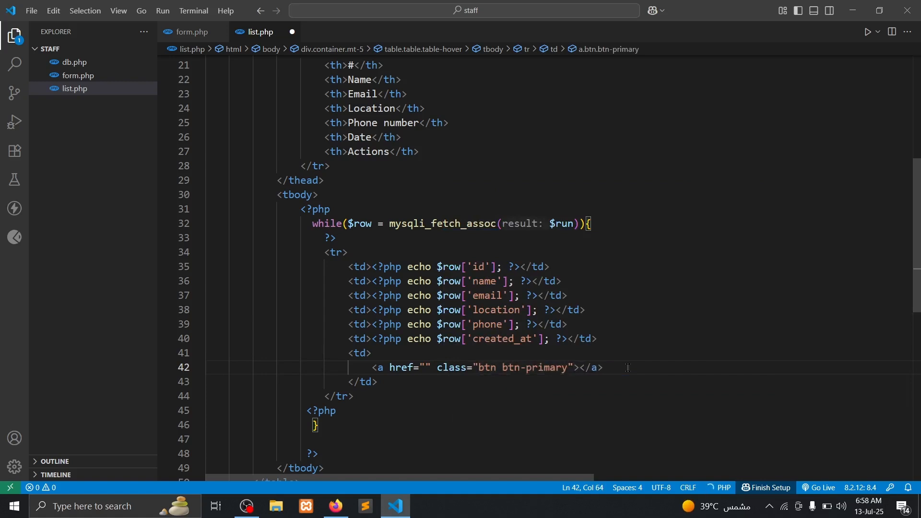
text(Edit)
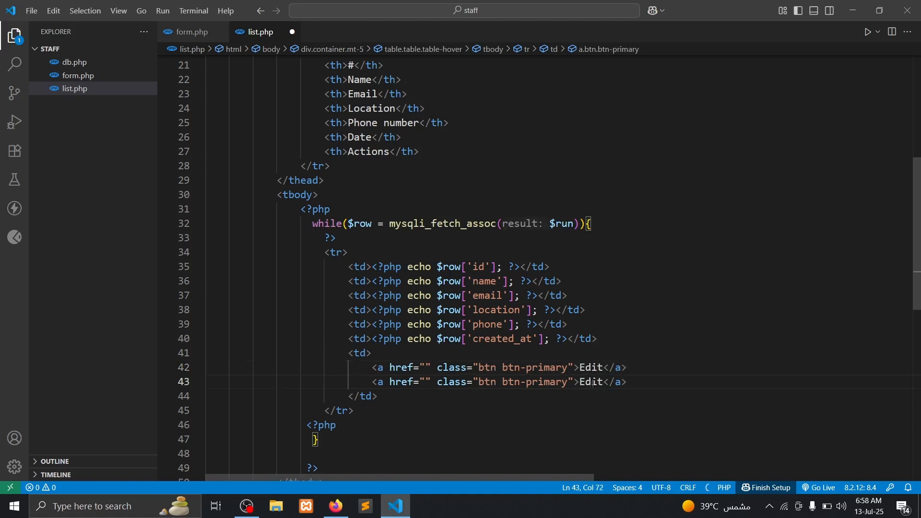
text(Delete)
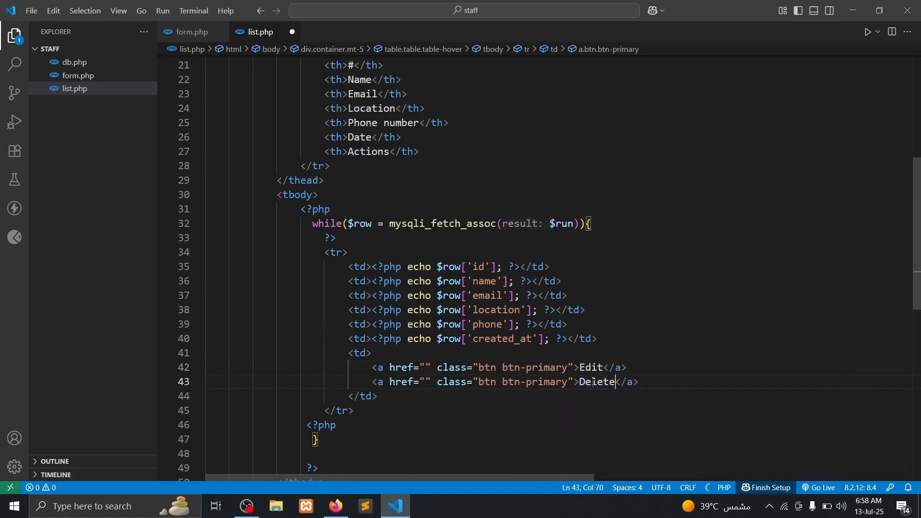
double_click(543, 382)
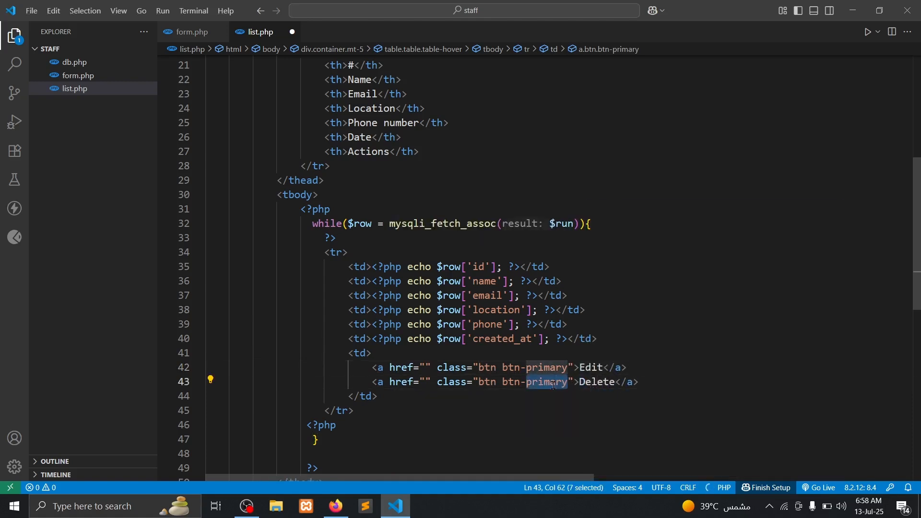